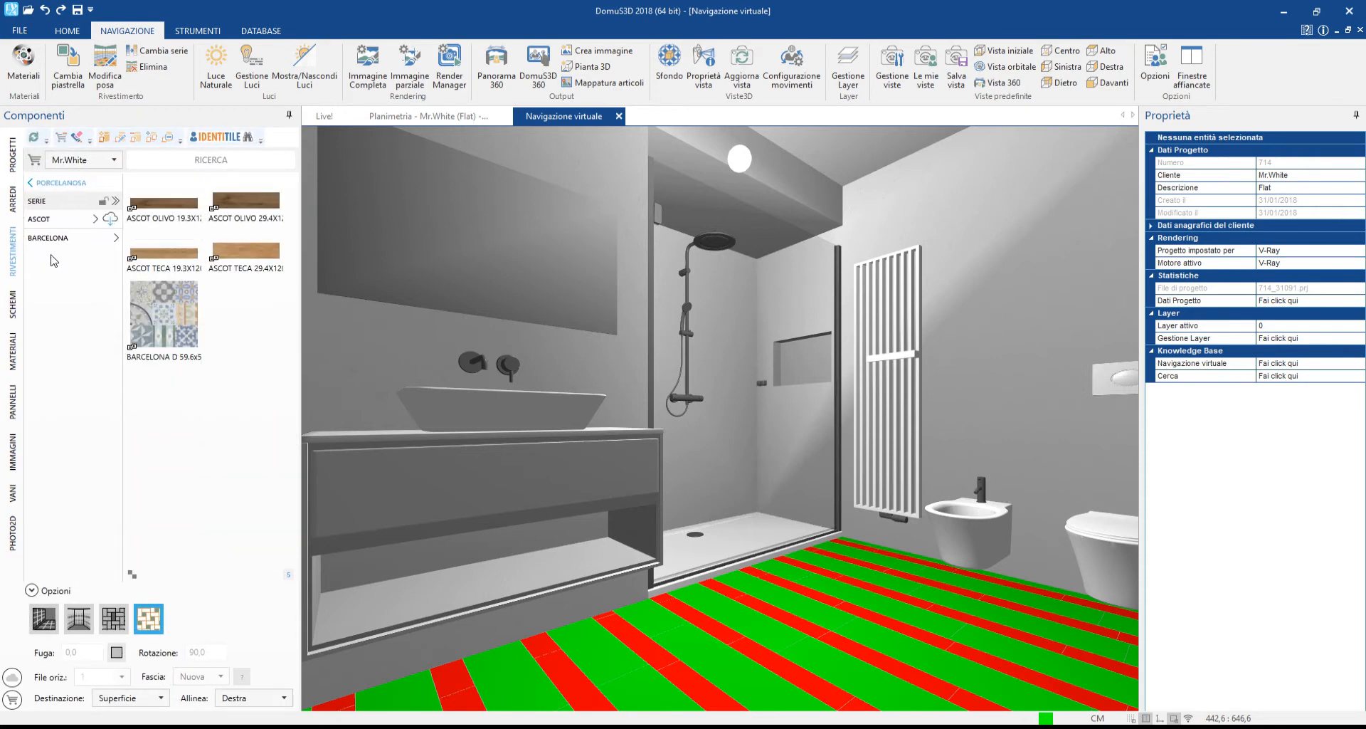
Apply the Ascot Teca and Olivo wood-plank tiles from Porcelanosa to the bathroom floor.
click(163, 249)
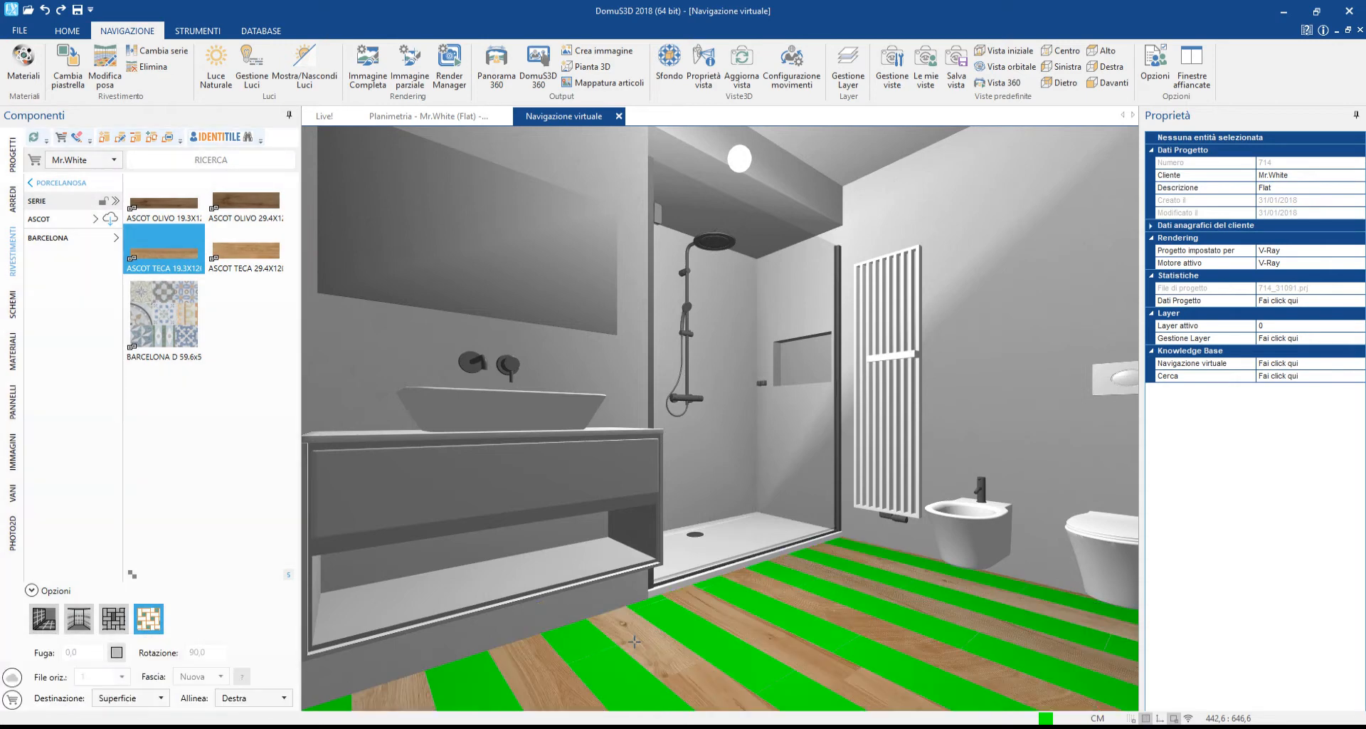
click(246, 249)
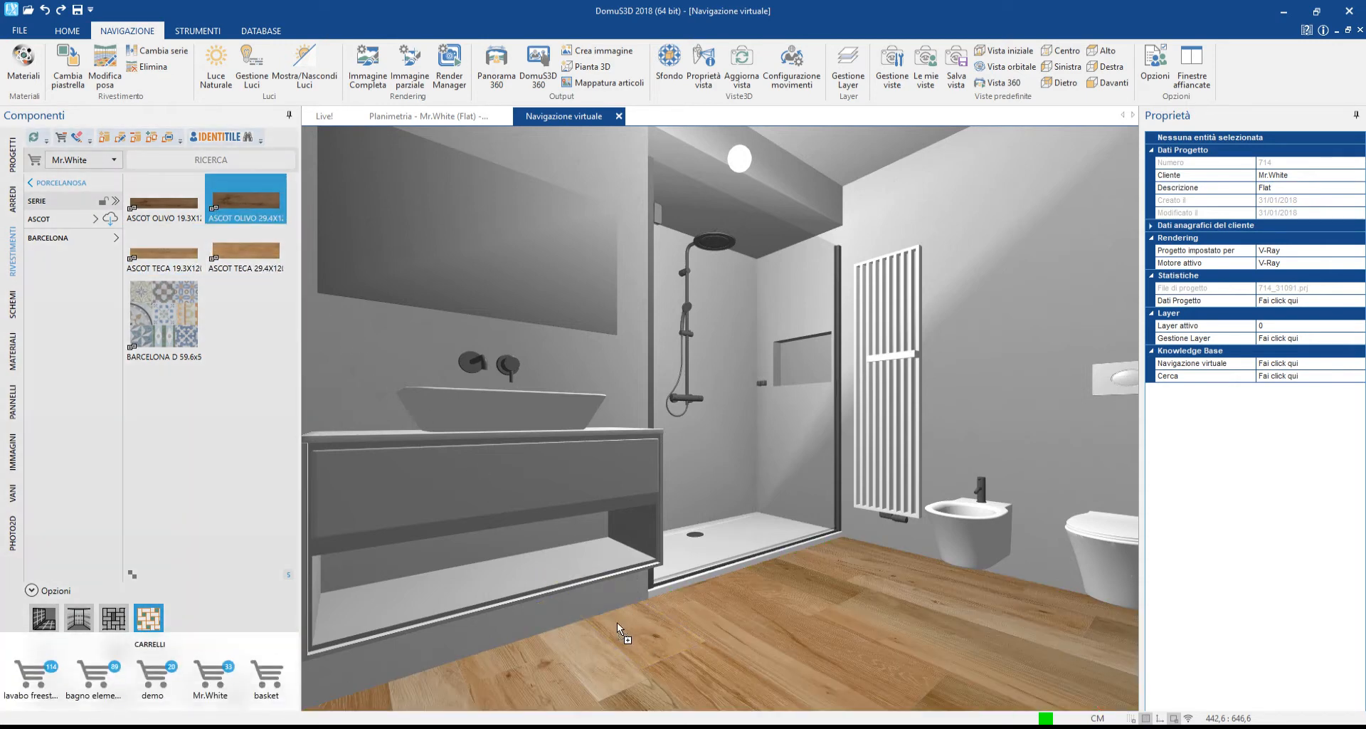
click(163, 198)
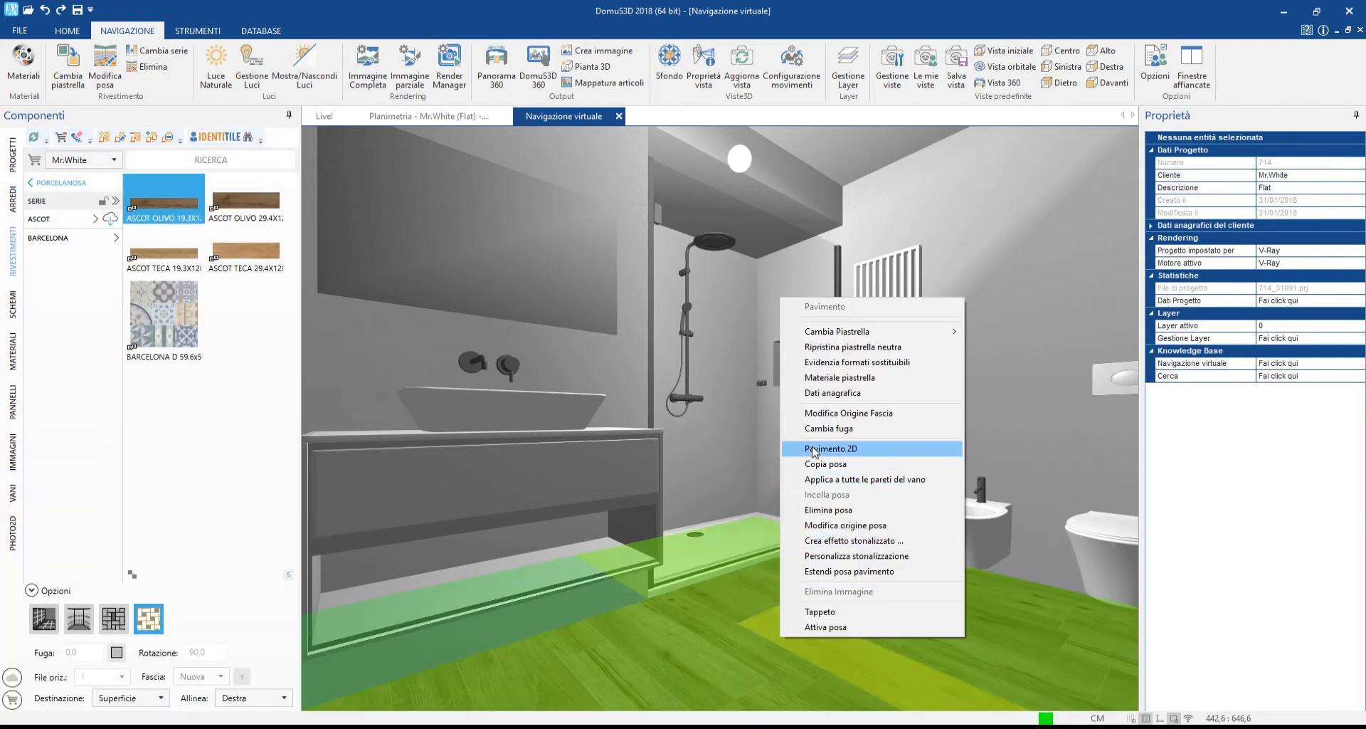
Switch to the Pavimento 2D plan and reorient the wood planks to run horizontally.
click(831, 448)
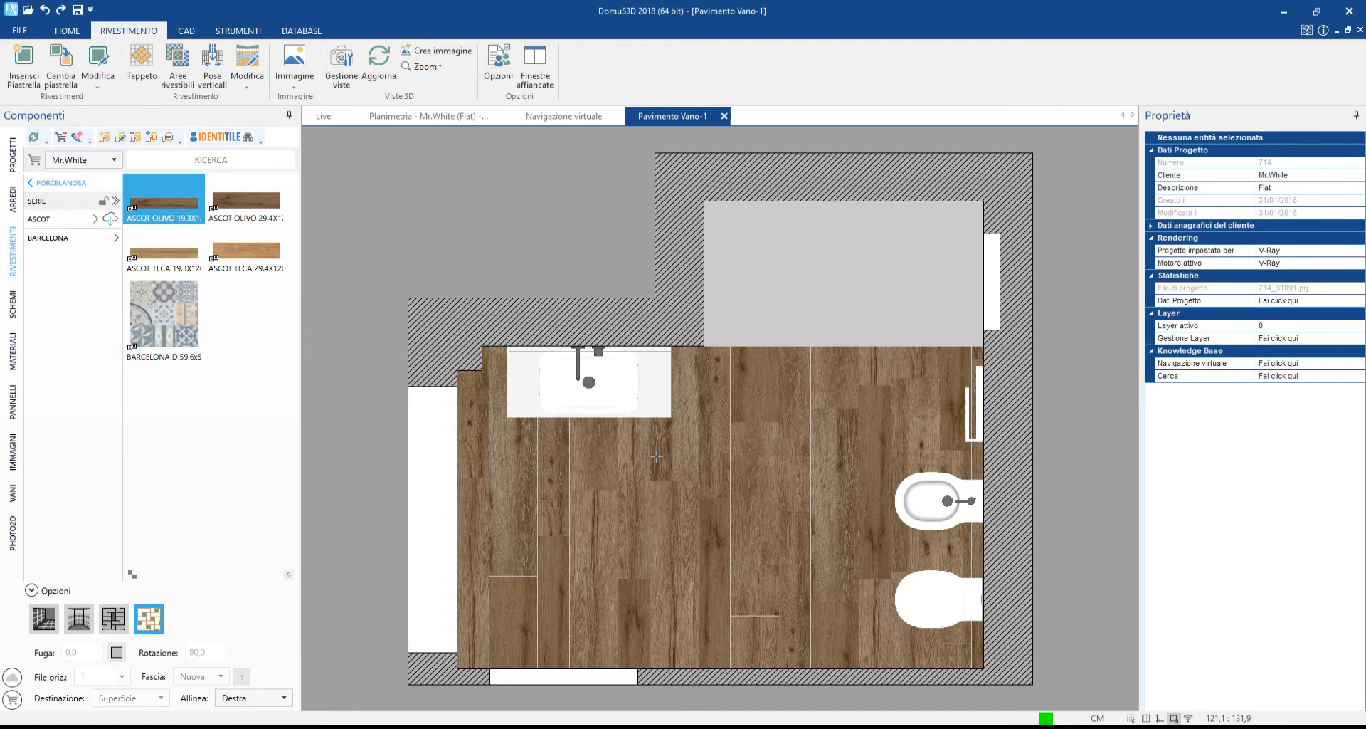
right_click(657, 454)
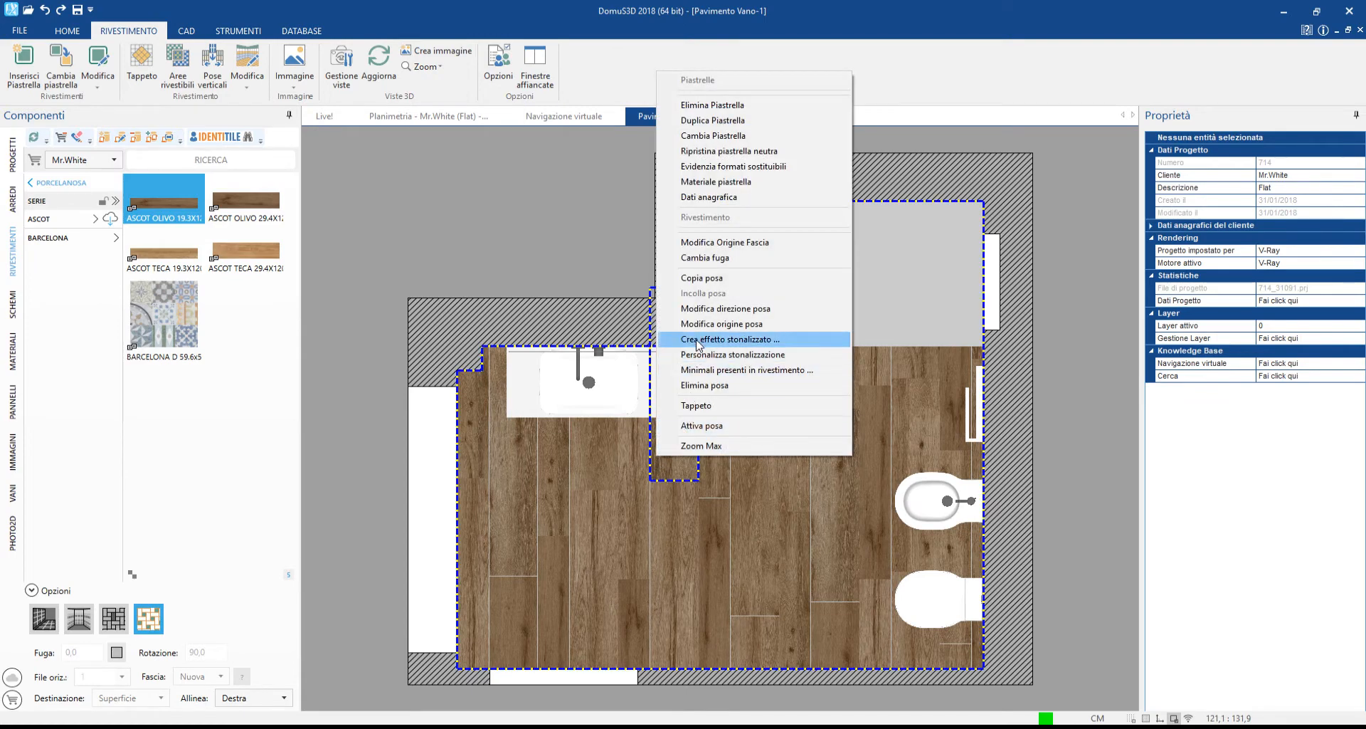
click(730, 339)
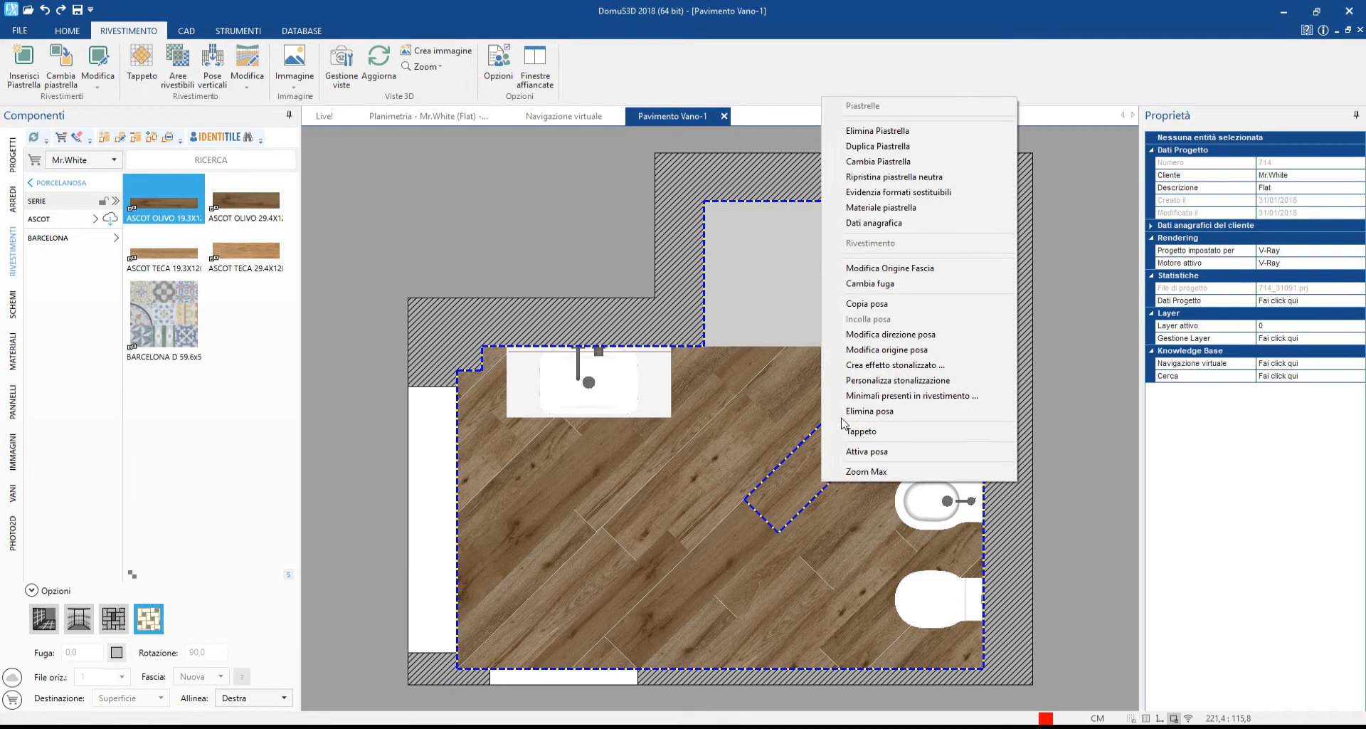
click(890, 334)
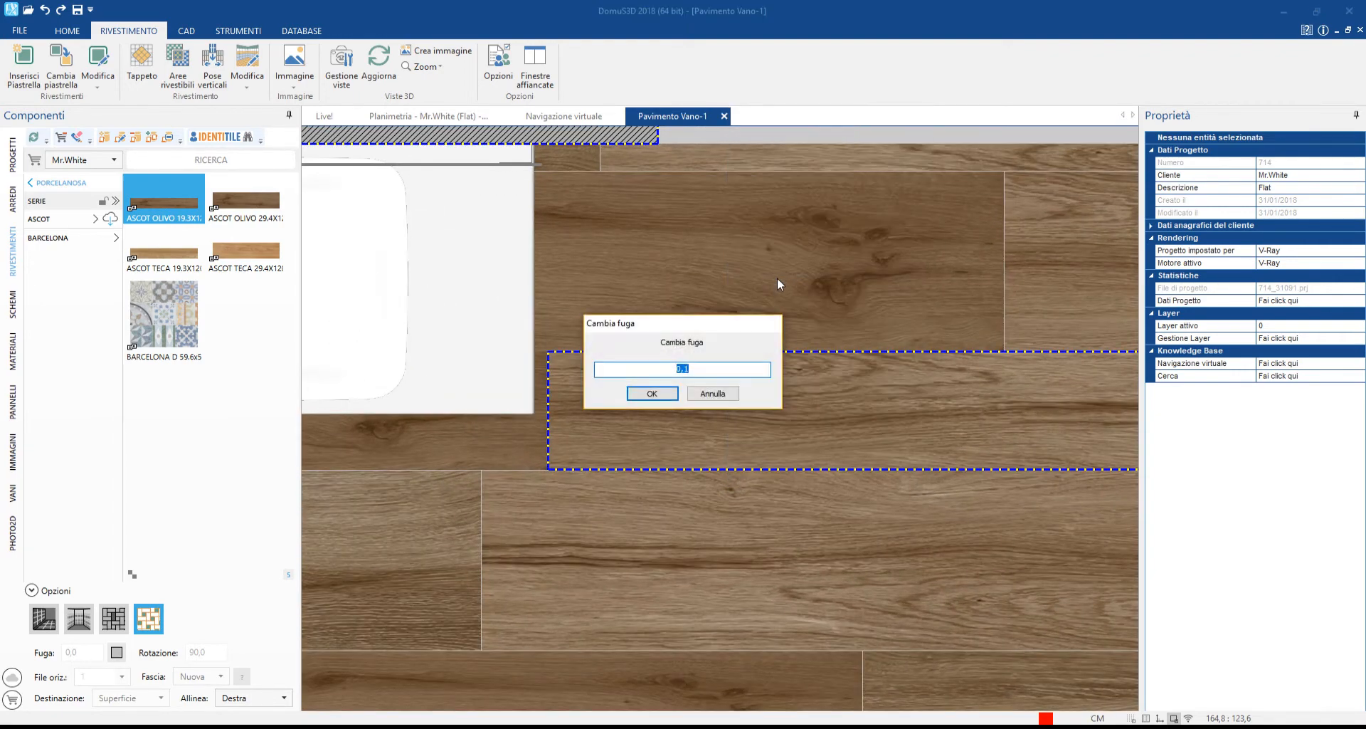
Make the grout joints 0,2 wide and grey, and choose the TK_technostuckGG stucco finish.
text(0,2)
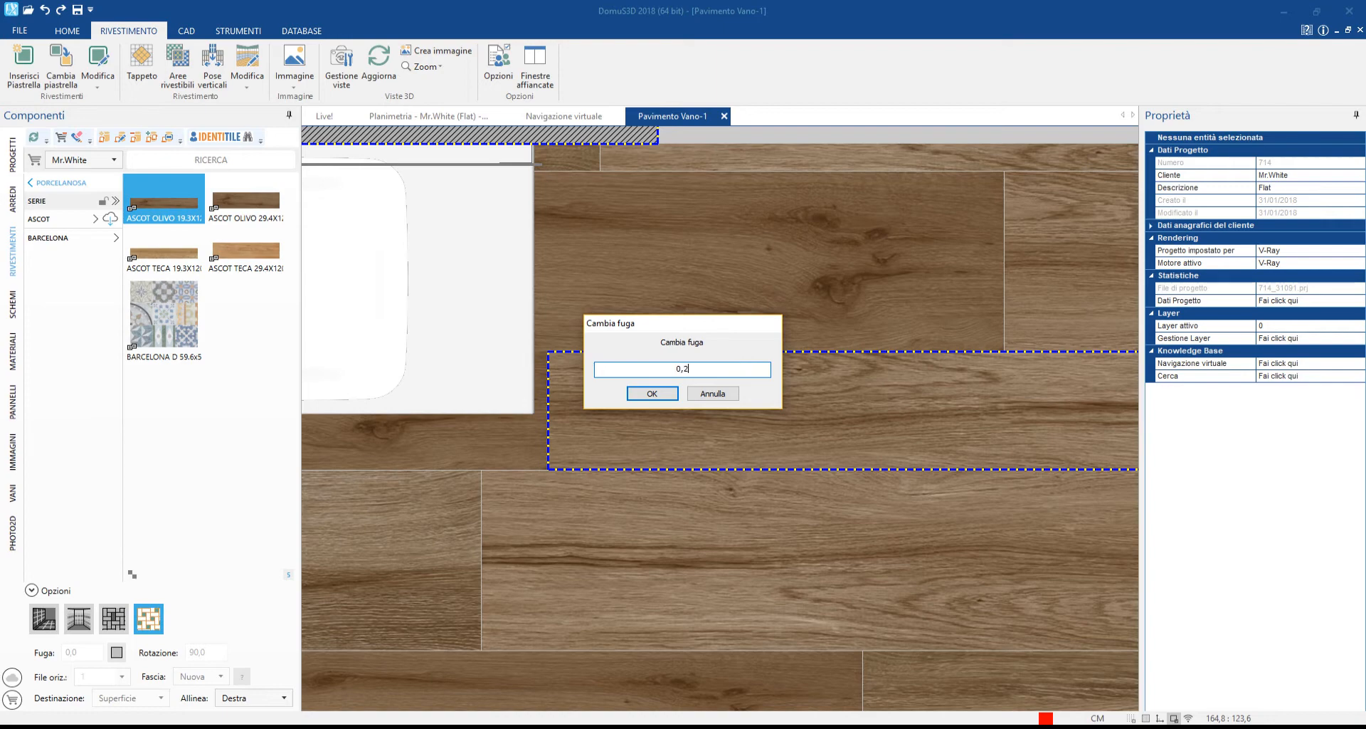
click(652, 393)
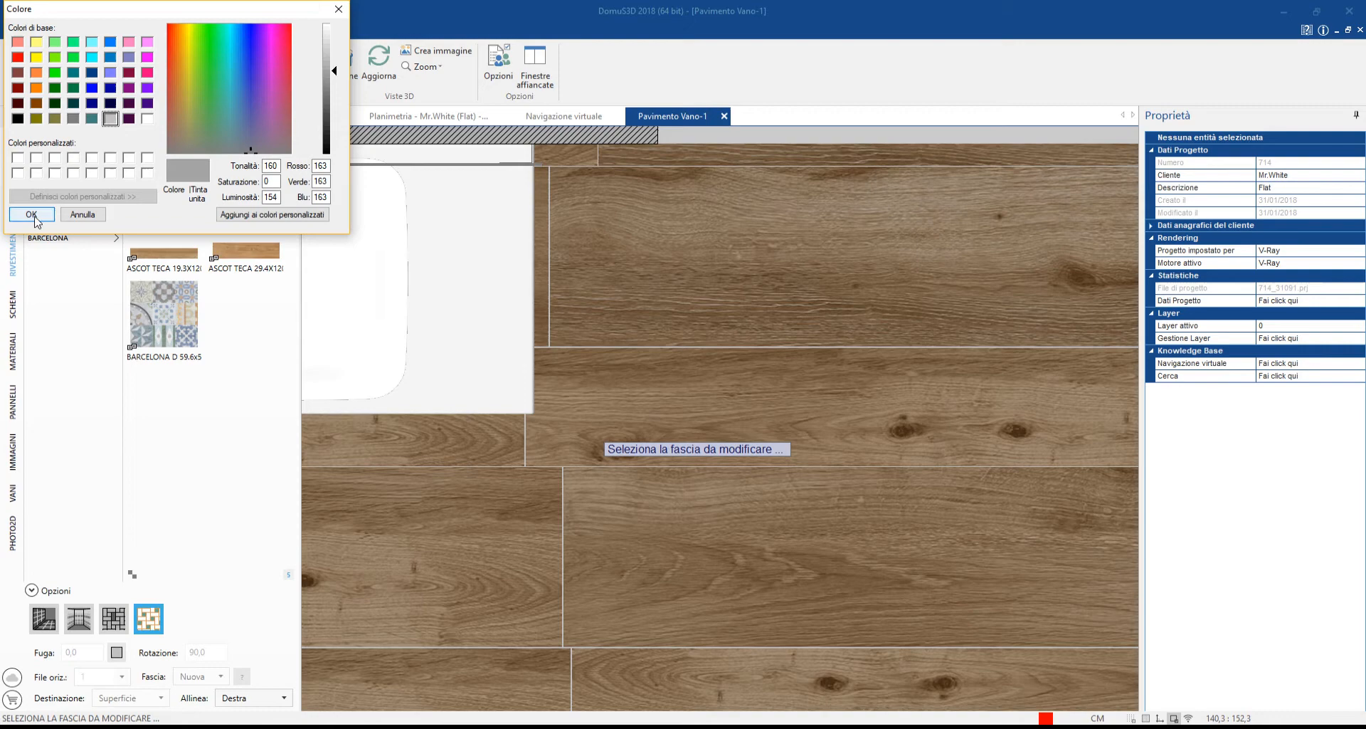
click(30, 213)
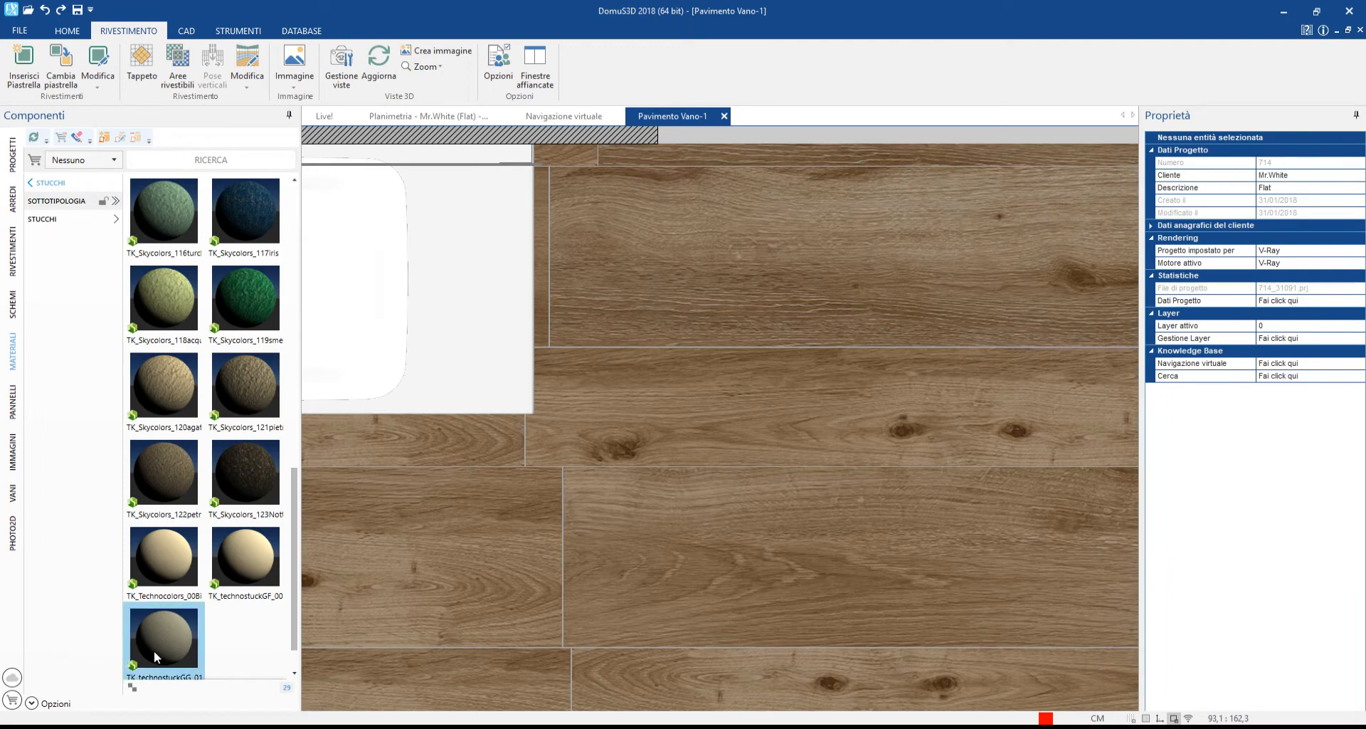
click(163, 638)
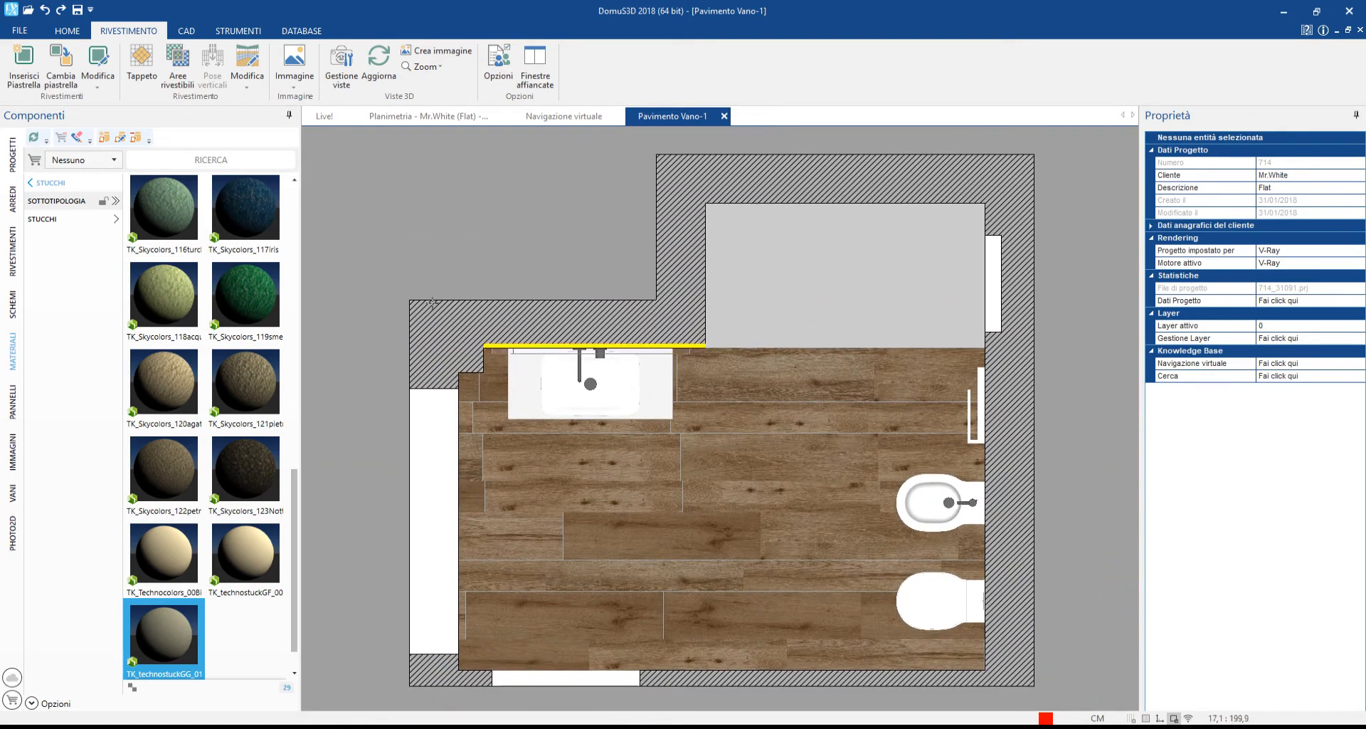
Draw a closed polyline along the sink wall and toilet side and make it a tileable area.
click(186, 31)
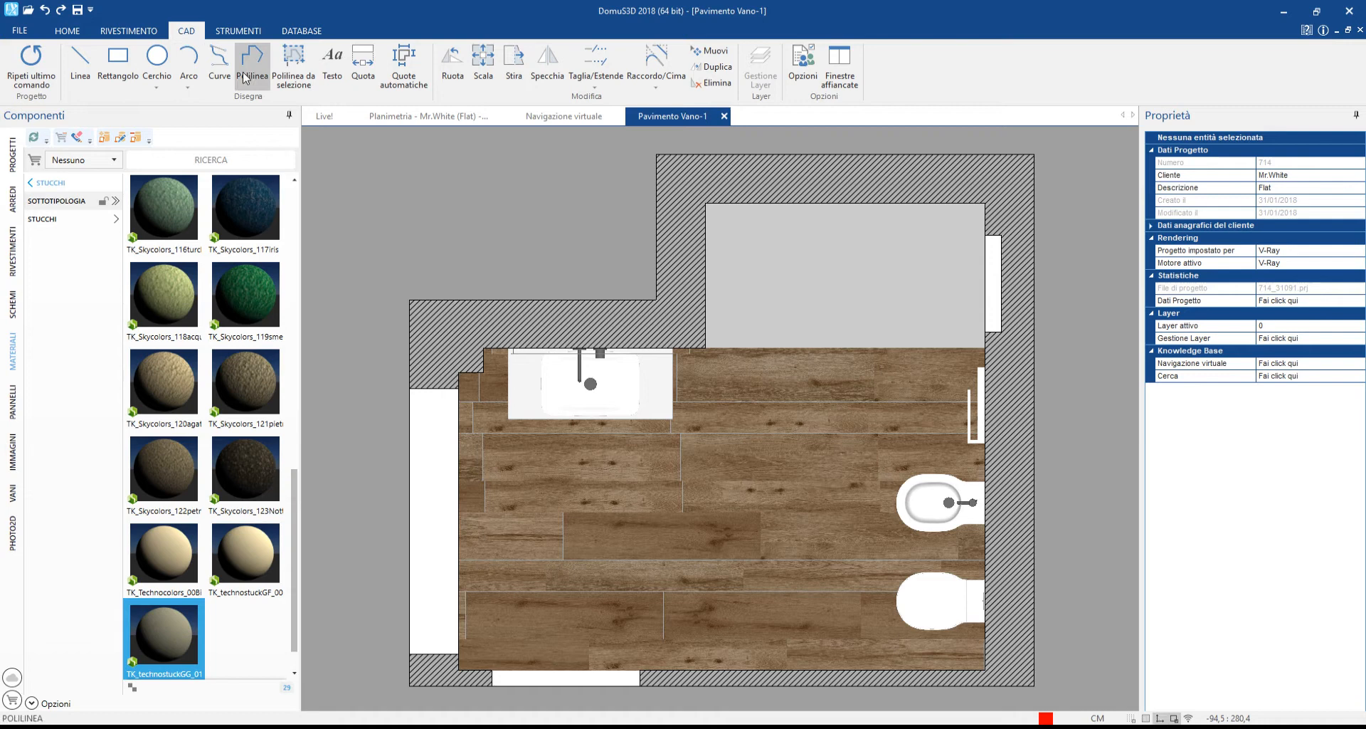
click(251, 64)
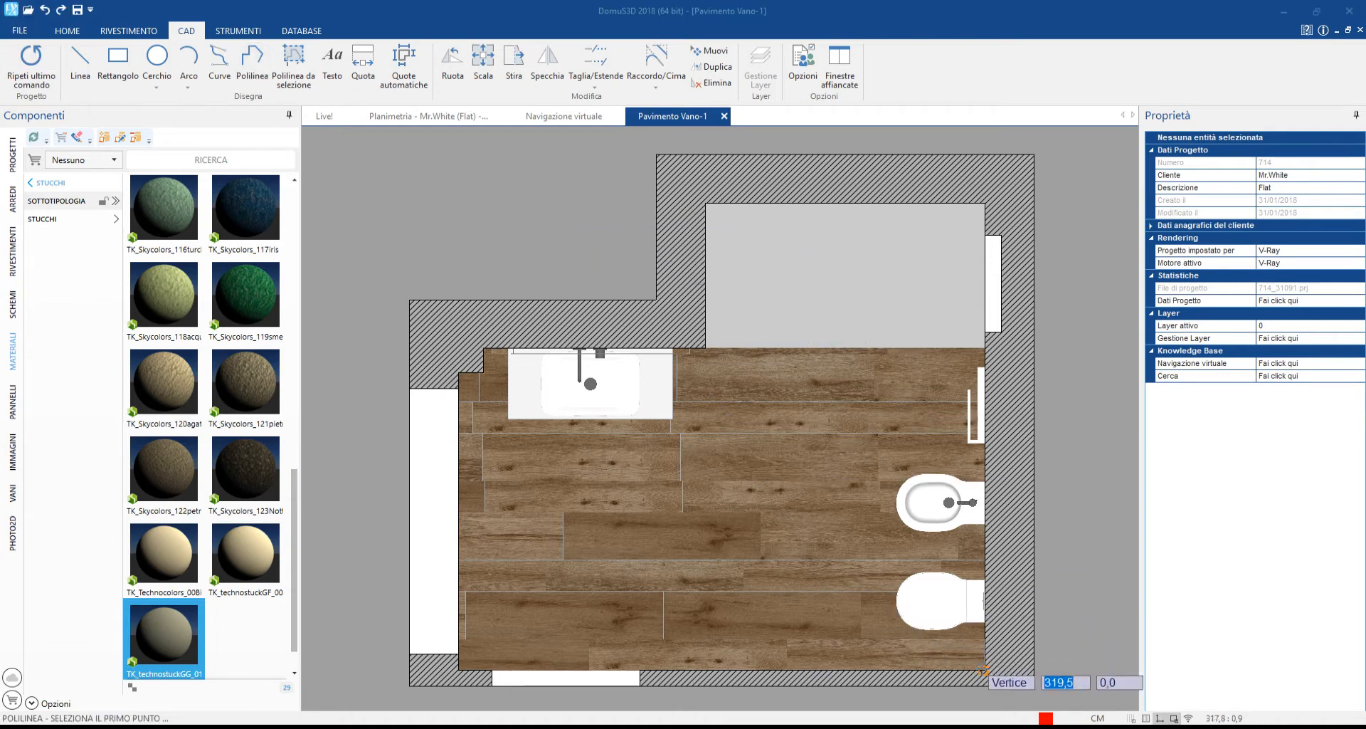
click(910, 688)
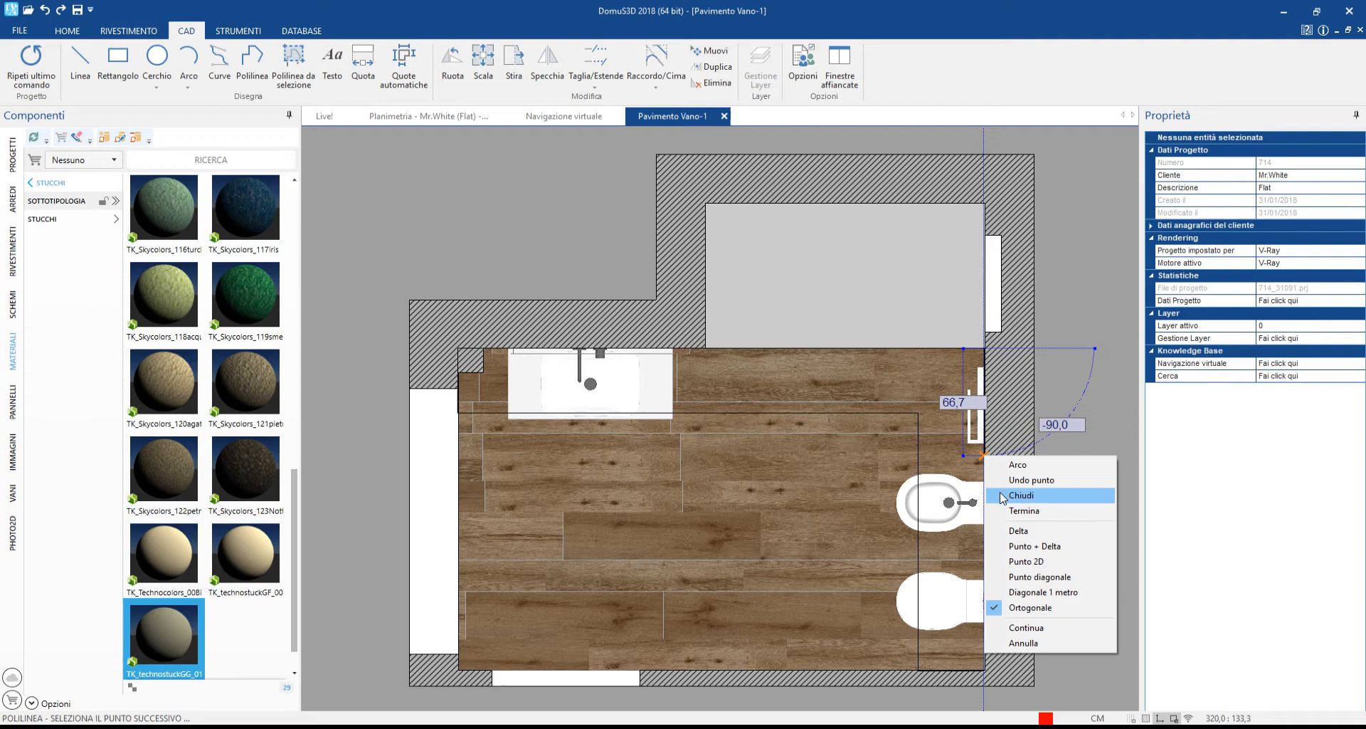
click(1021, 495)
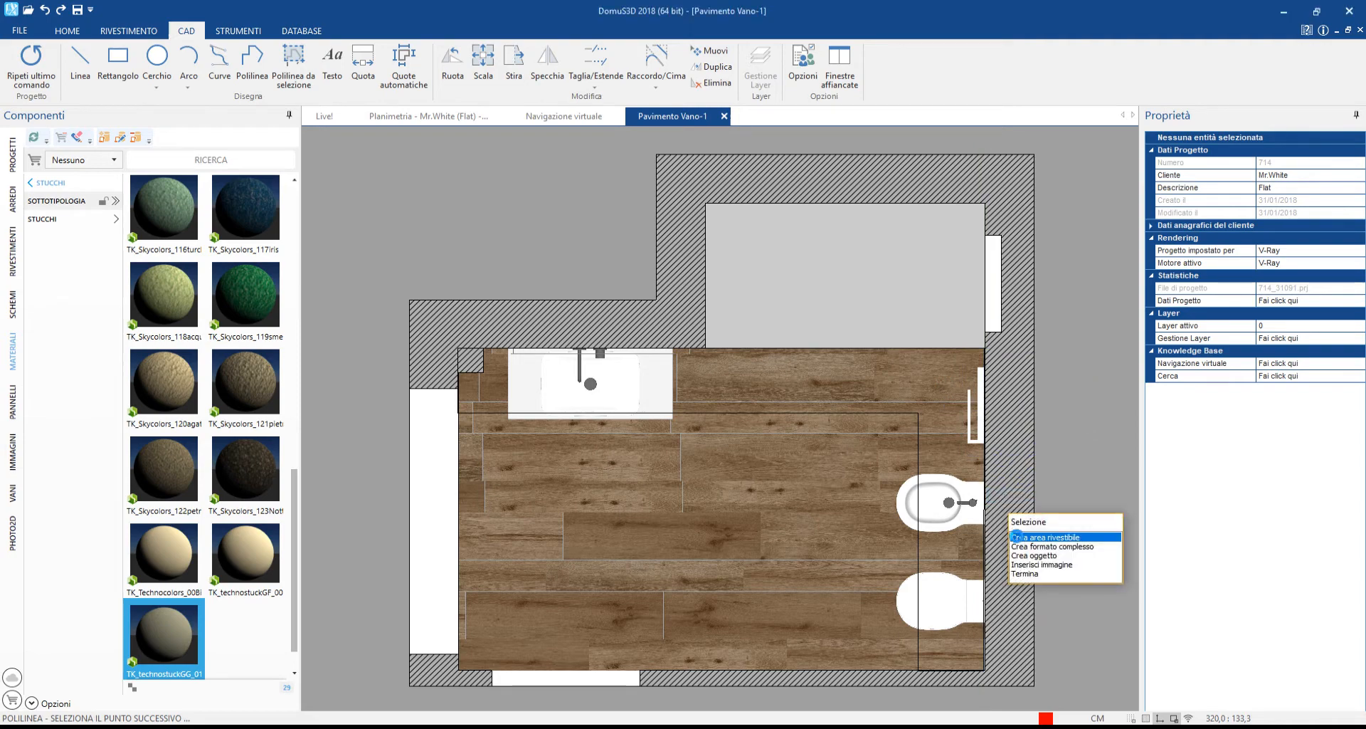
click(1050, 536)
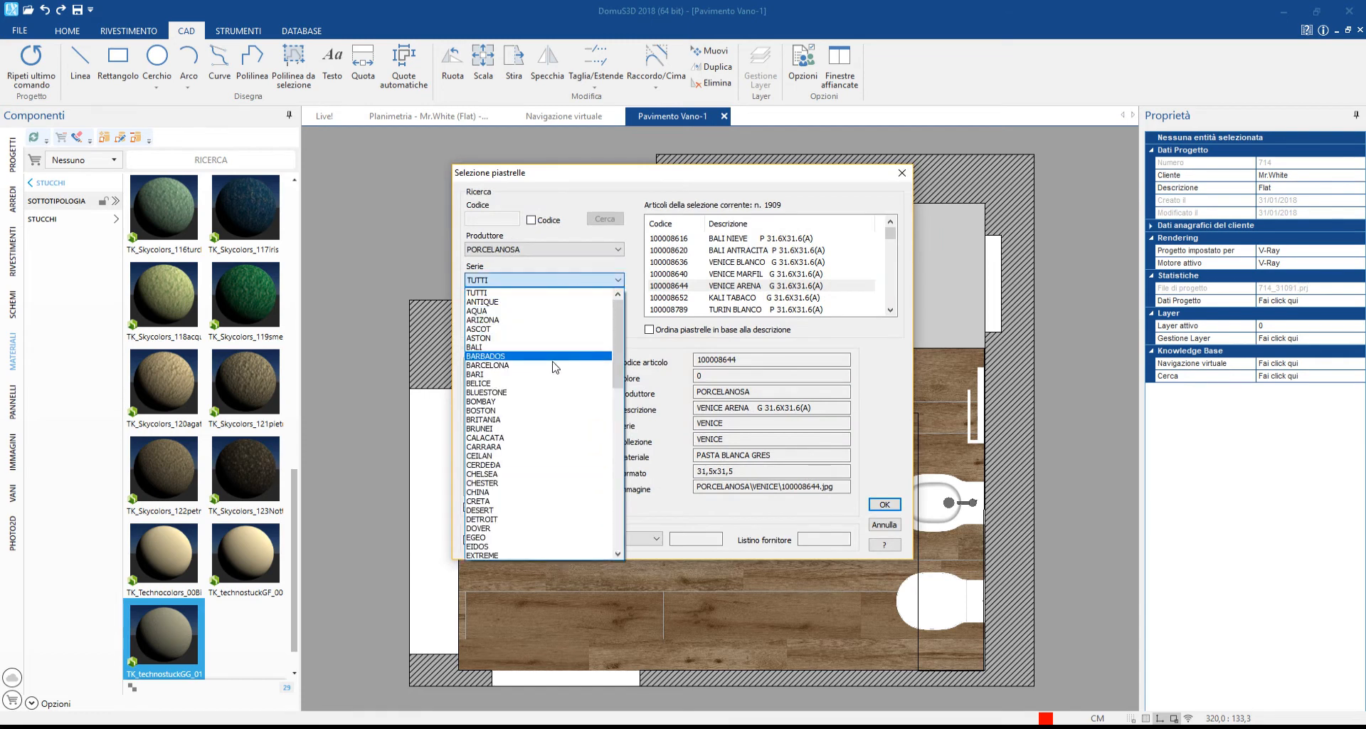
Tile the new strip with BARCELONA D 59.6x59.6 patterned tiles from the BARCELONA series.
click(487, 365)
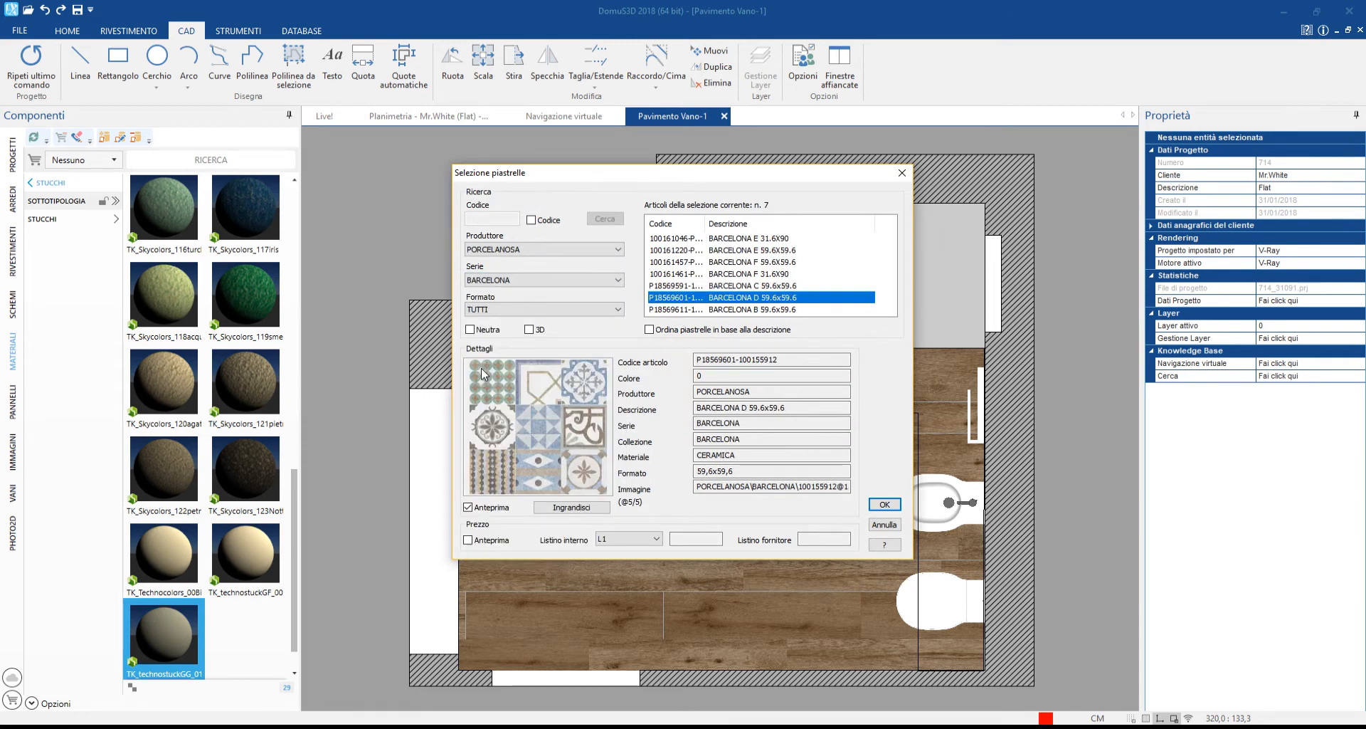
click(885, 504)
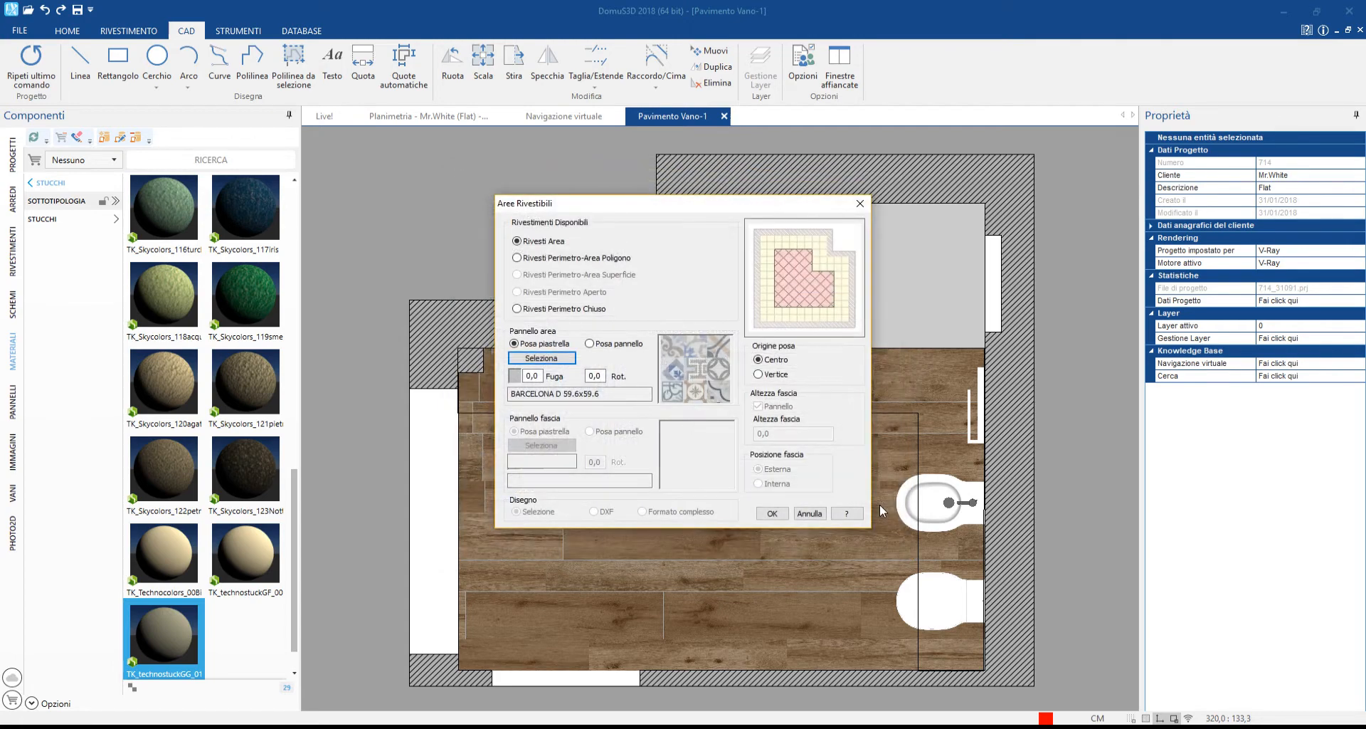
click(772, 513)
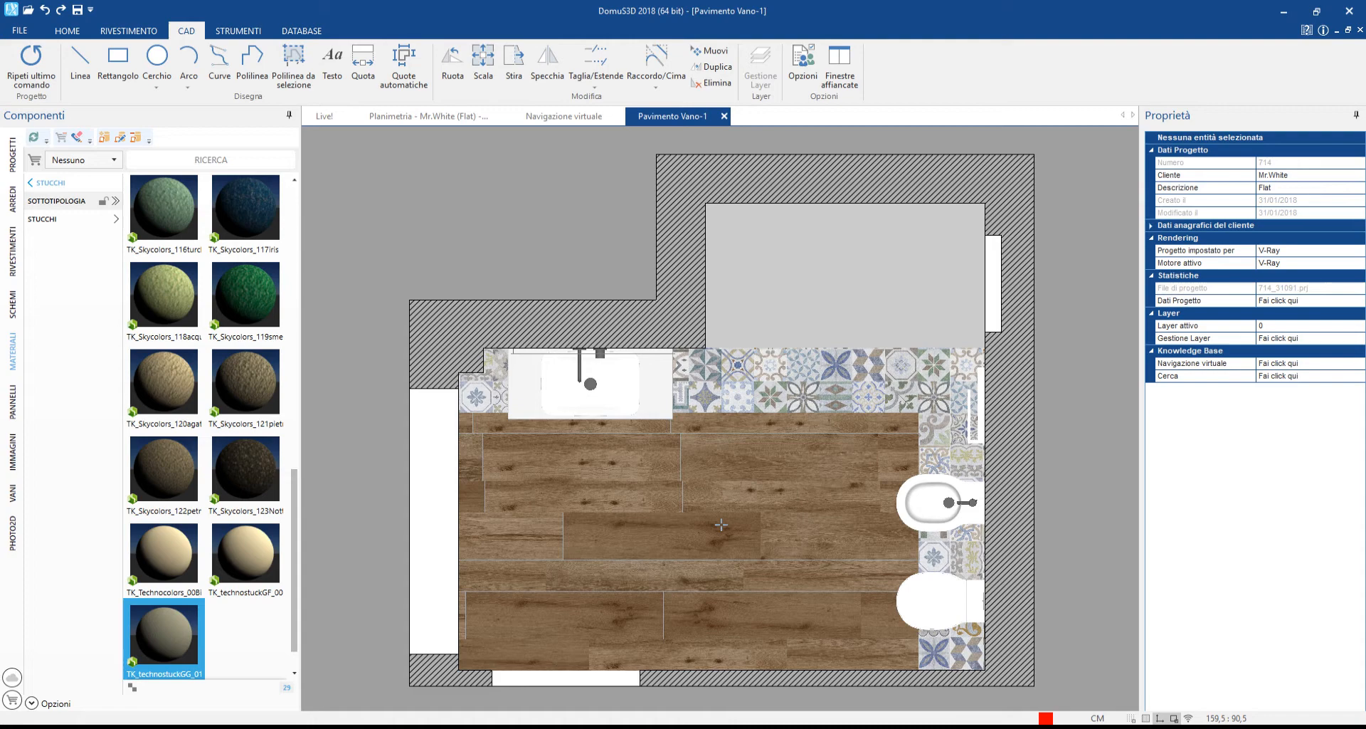
mouse_move(721, 524)
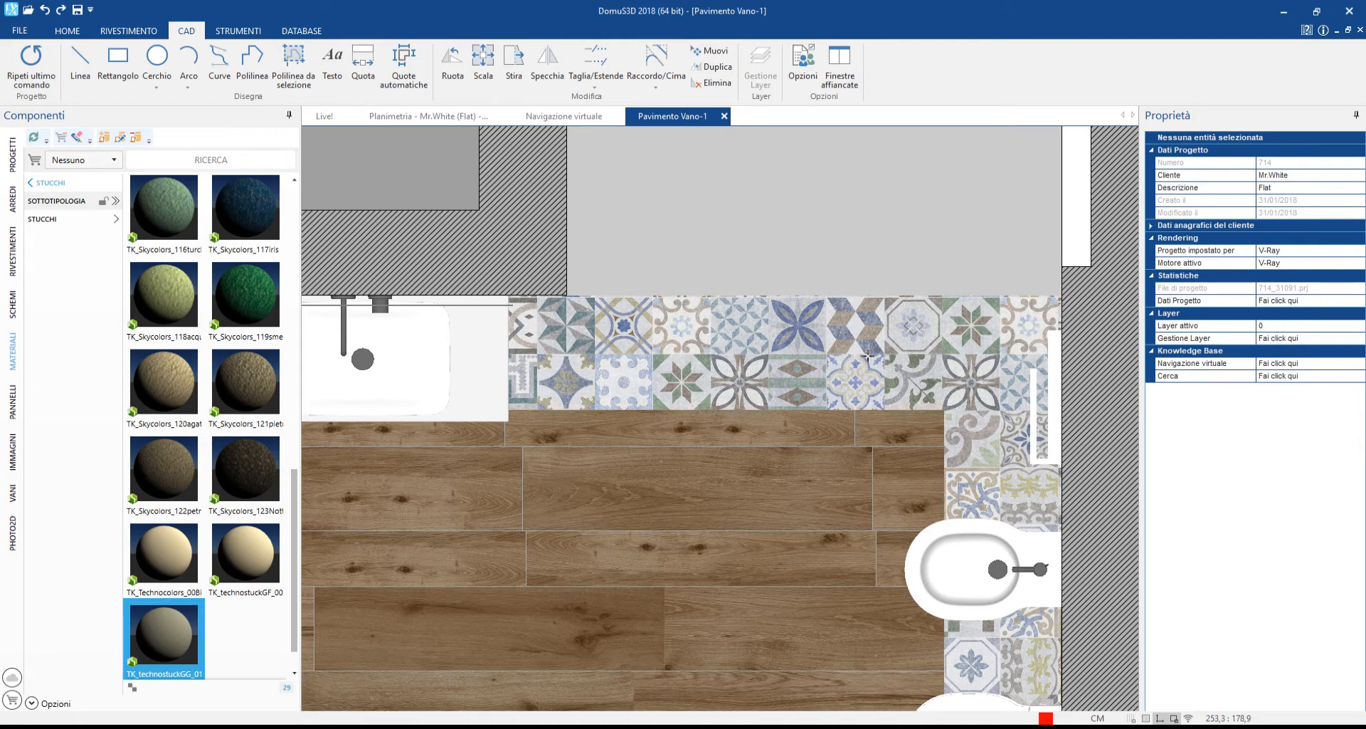
Customise the floor tiles' shade variation and return to the Navigazione virtuale 3D view.
right_click(867, 358)
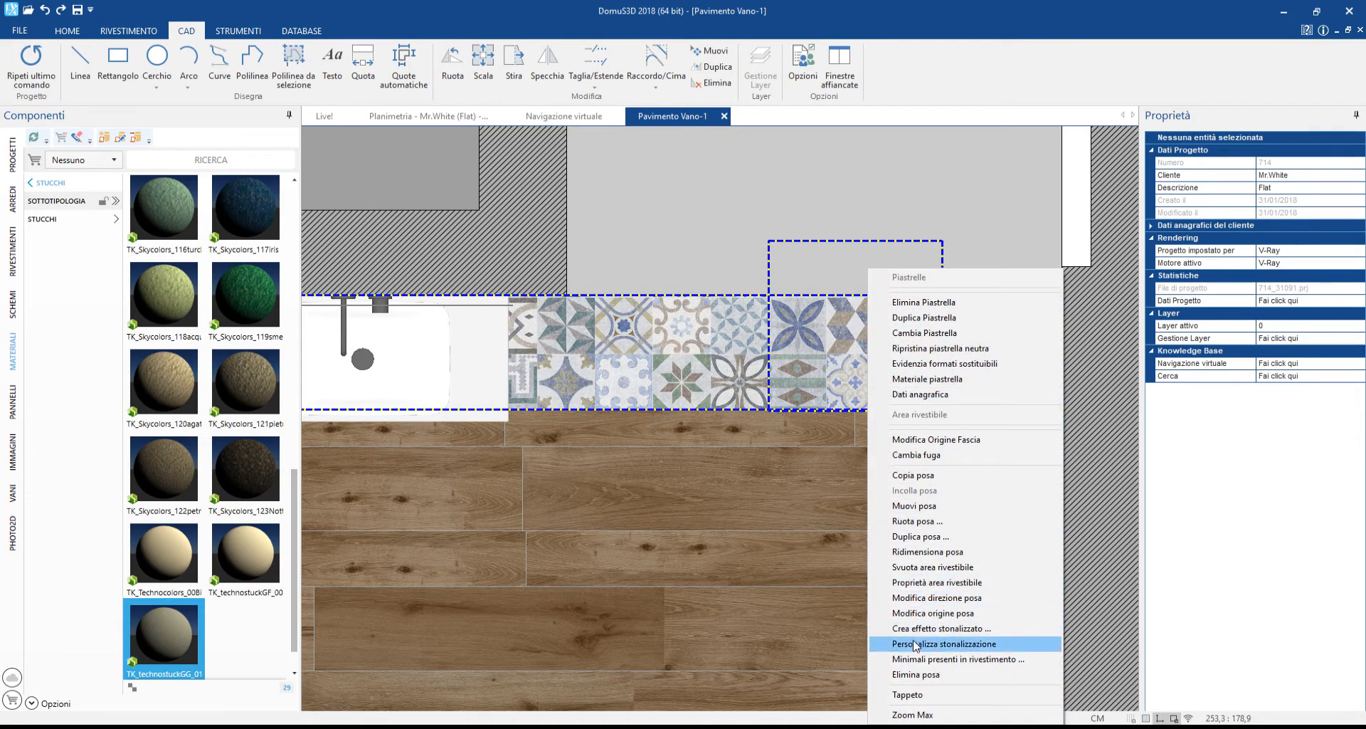
click(958, 644)
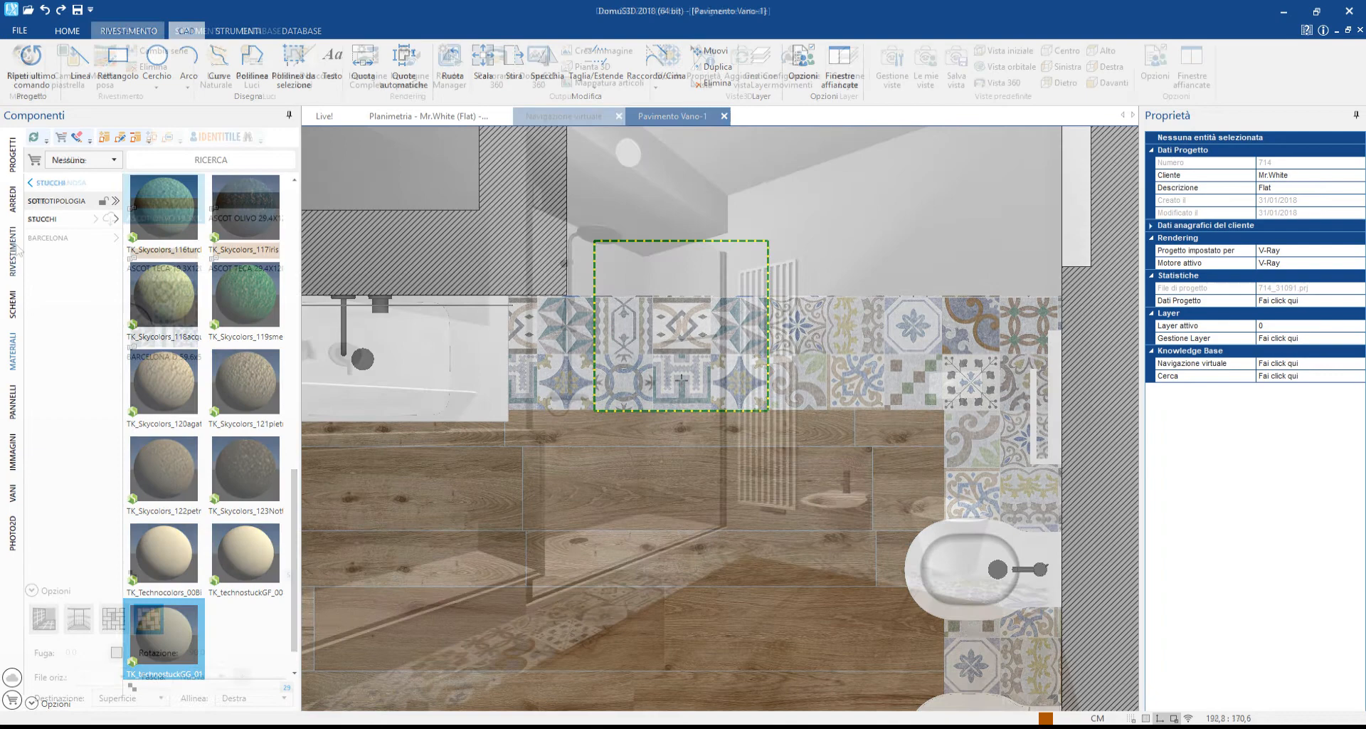
click(563, 116)
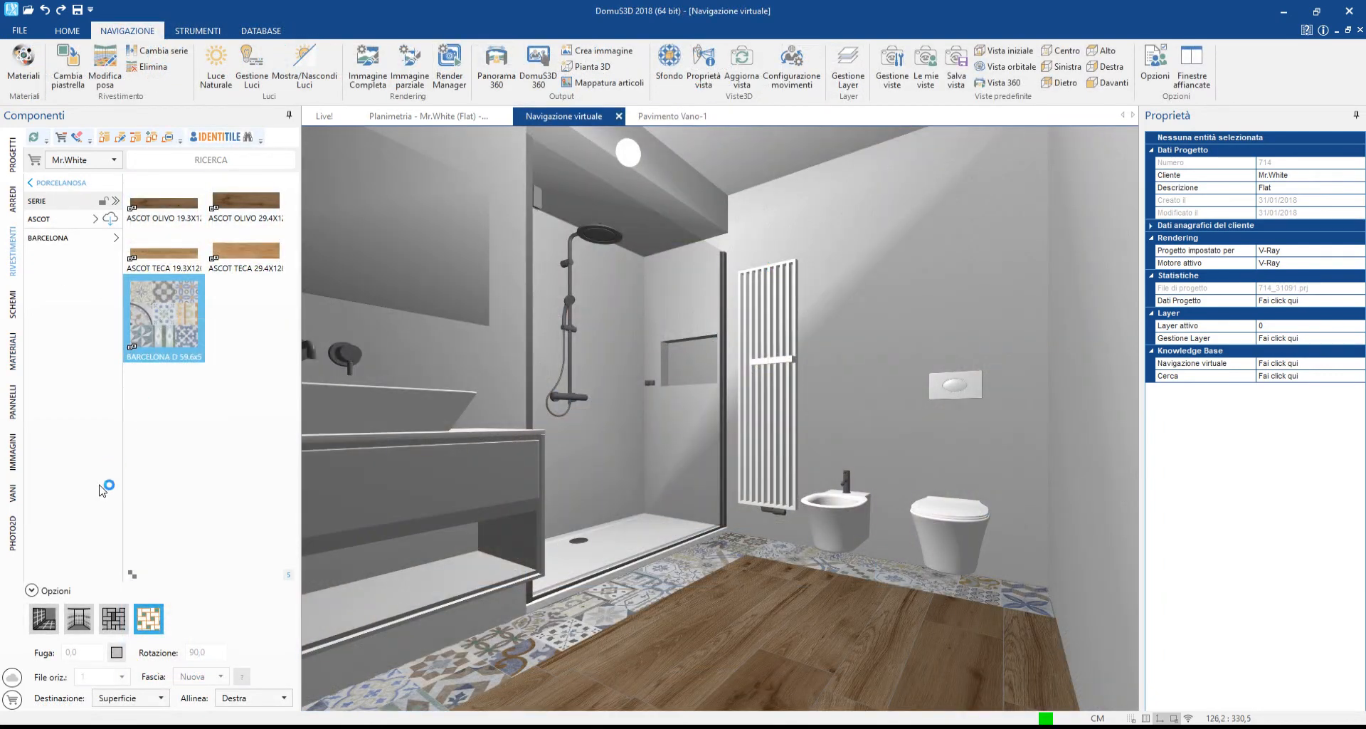
Clad the washbasin wall with Emilceramica Petra 20x80 Grey Lapp. tiles aligned to Centro.
click(122, 677)
text(5)
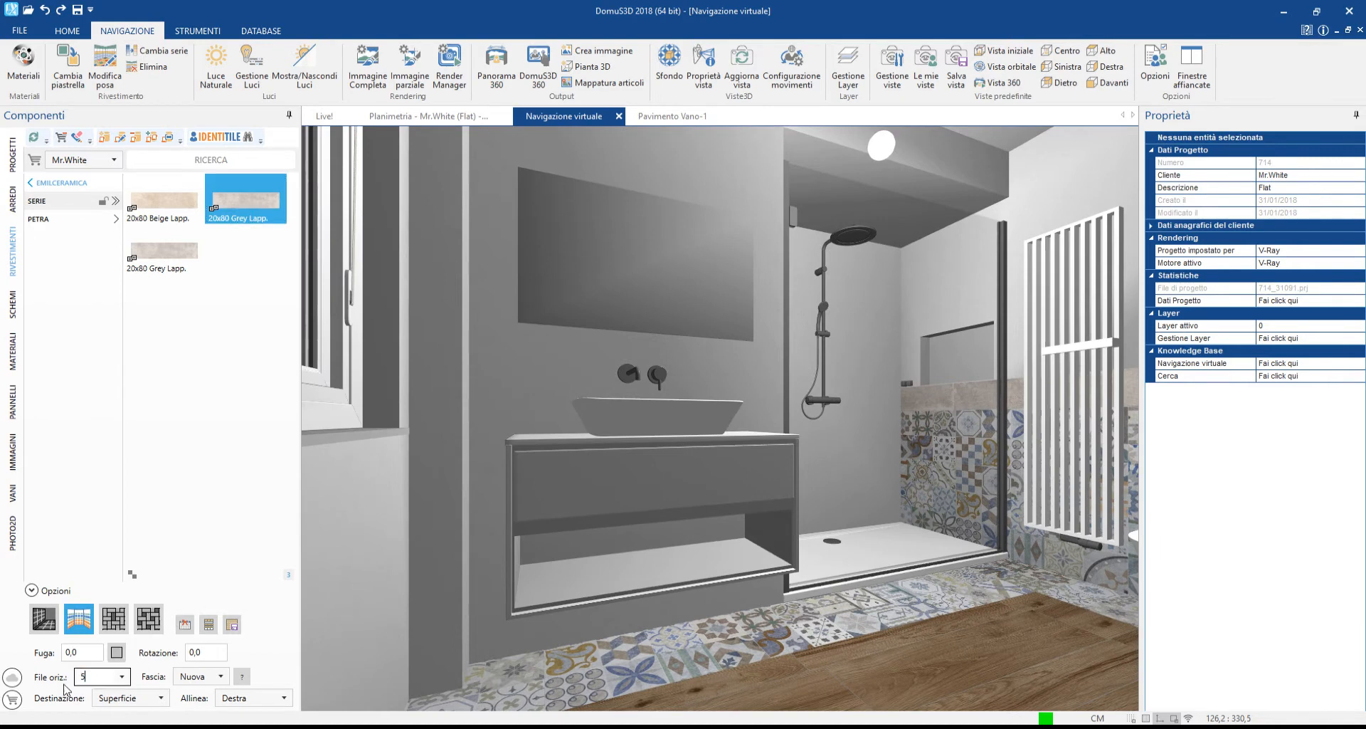
click(274, 698)
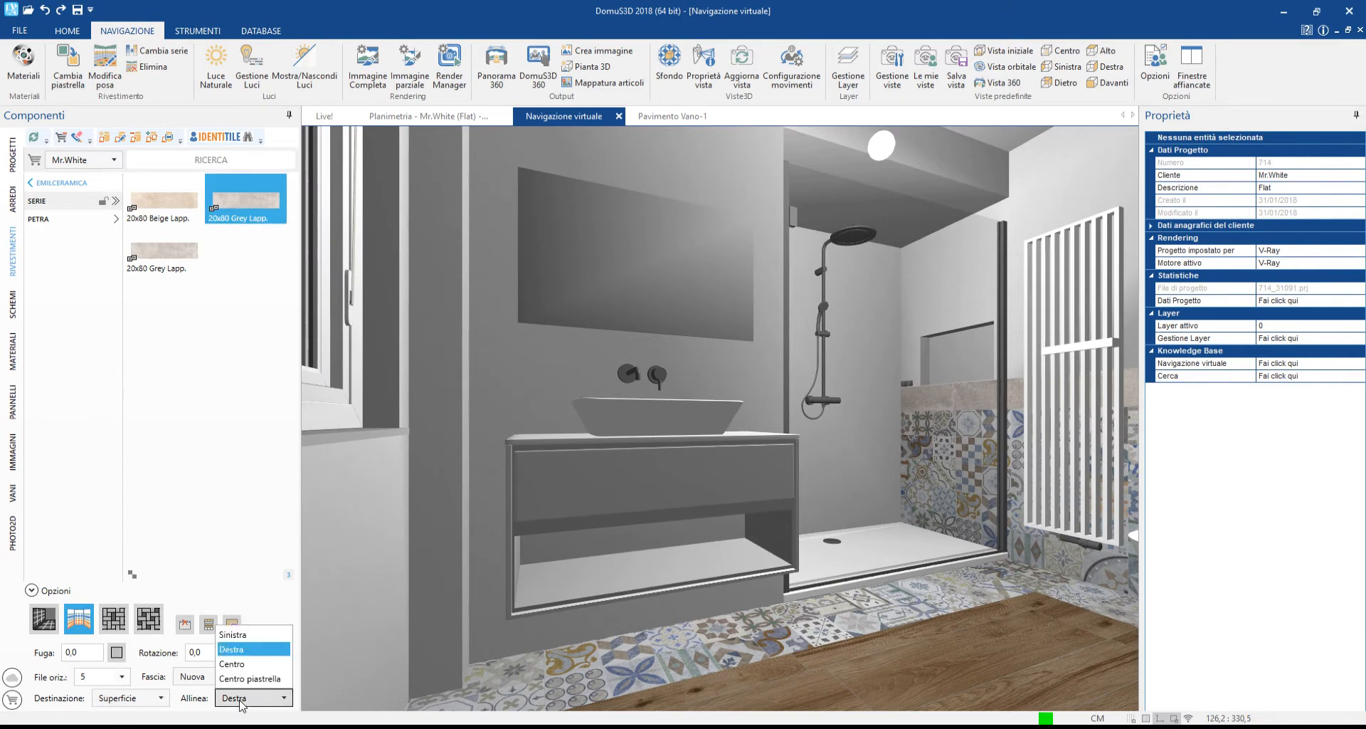
click(232, 663)
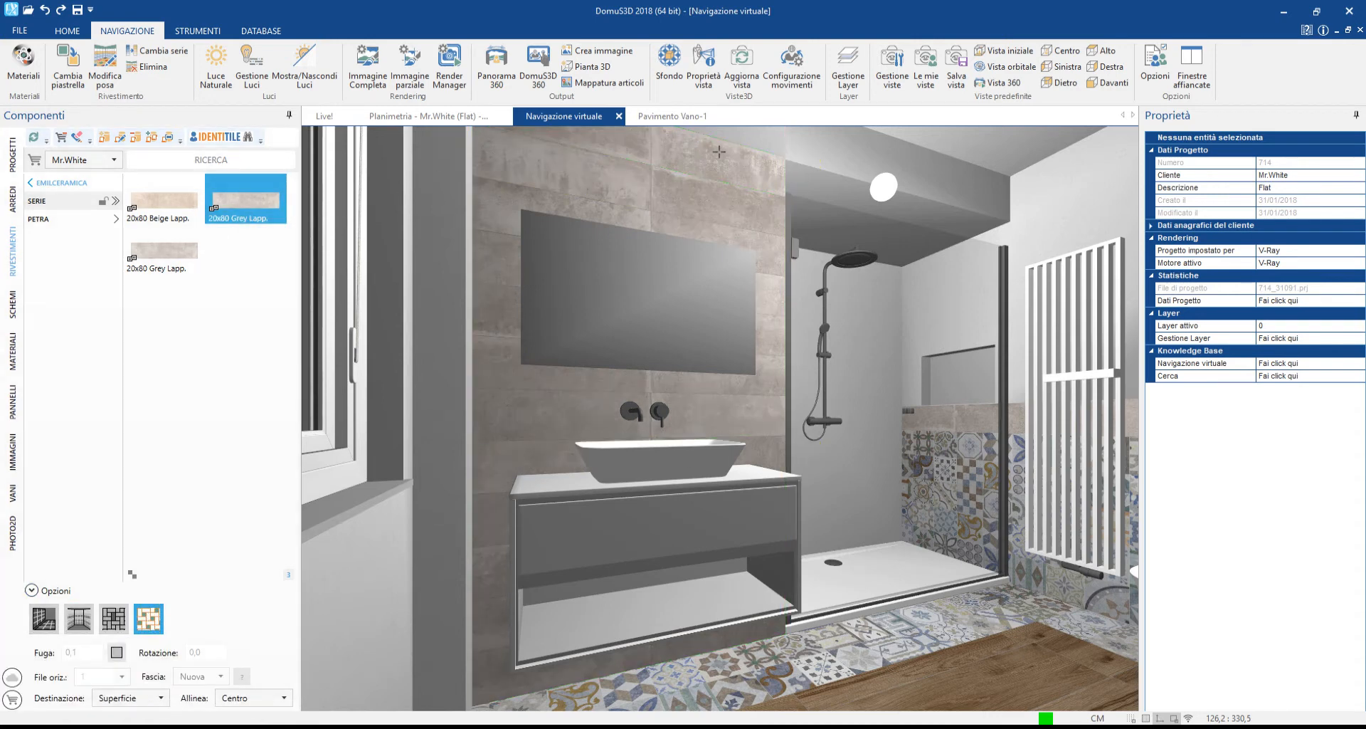
Define the Angolo doccia with a 170×240 left side and 240-high right side, laid from the corner.
right_click(921, 349)
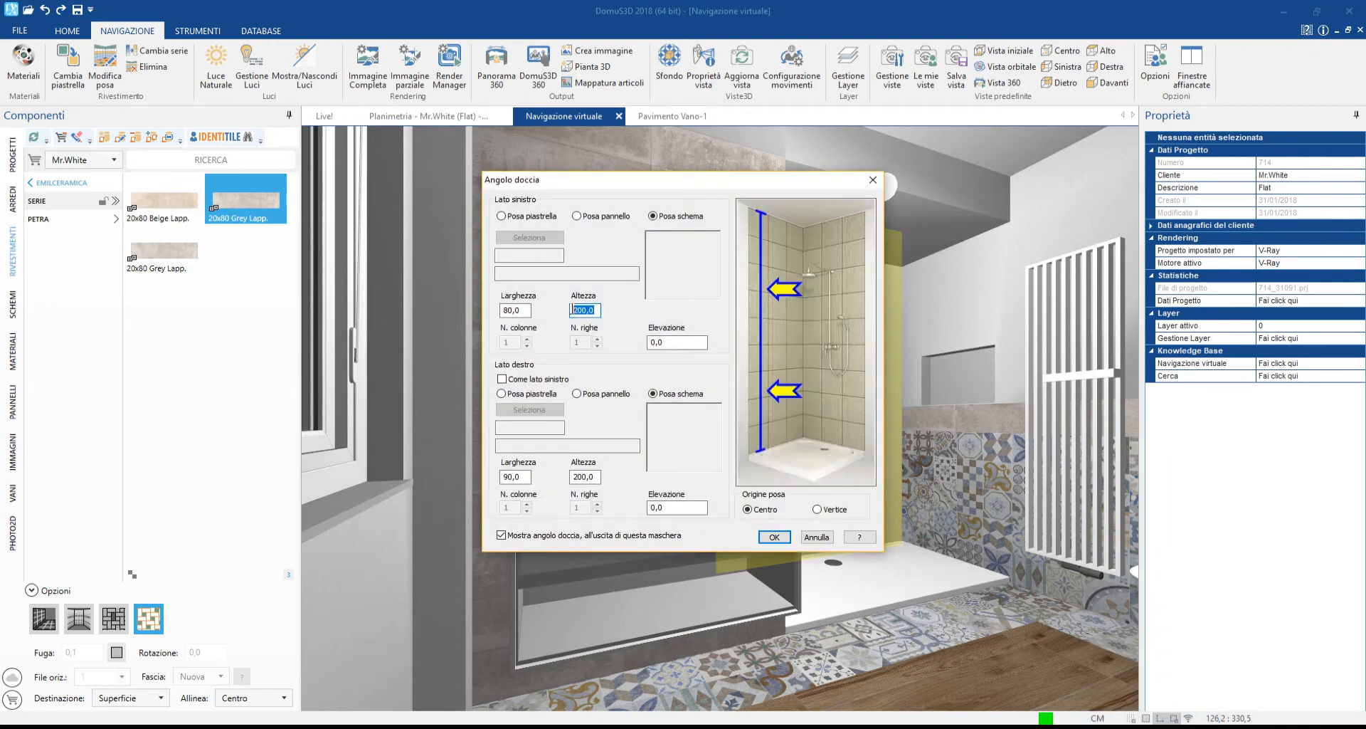
text(240)
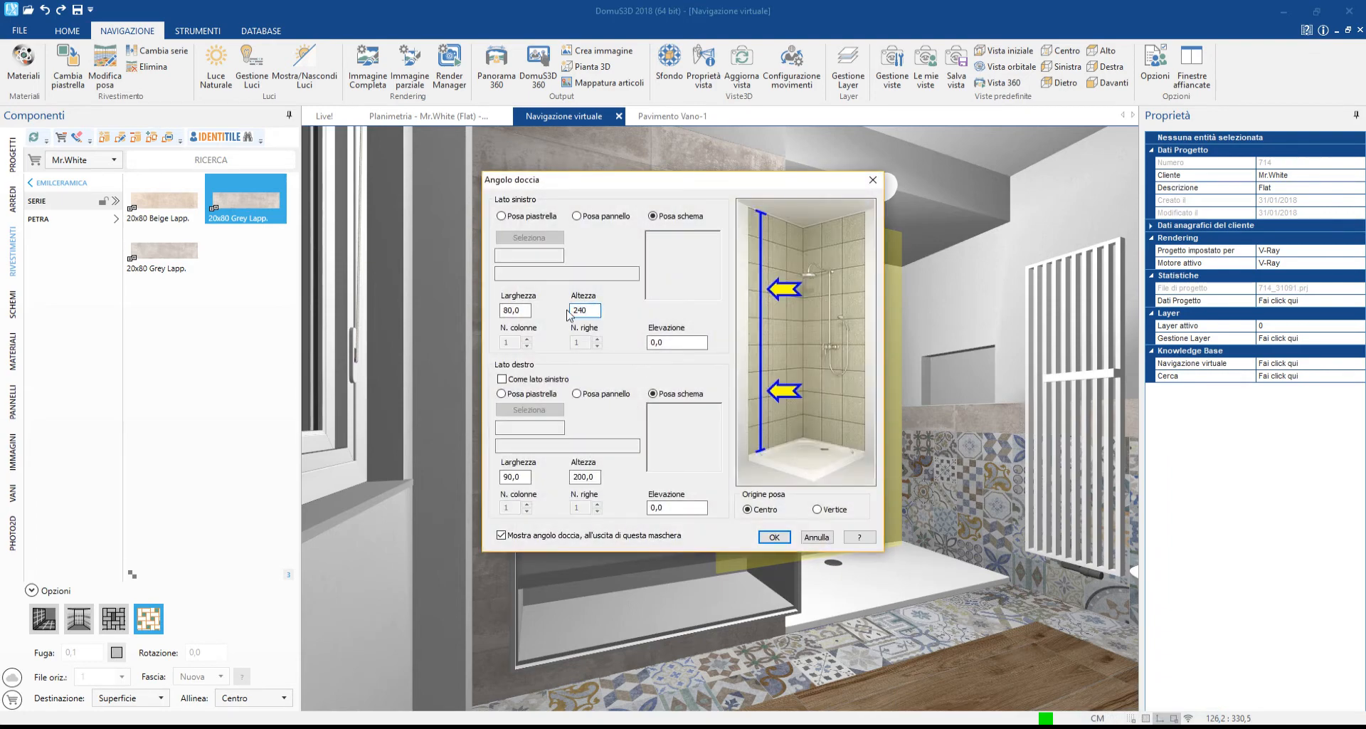
text(170)
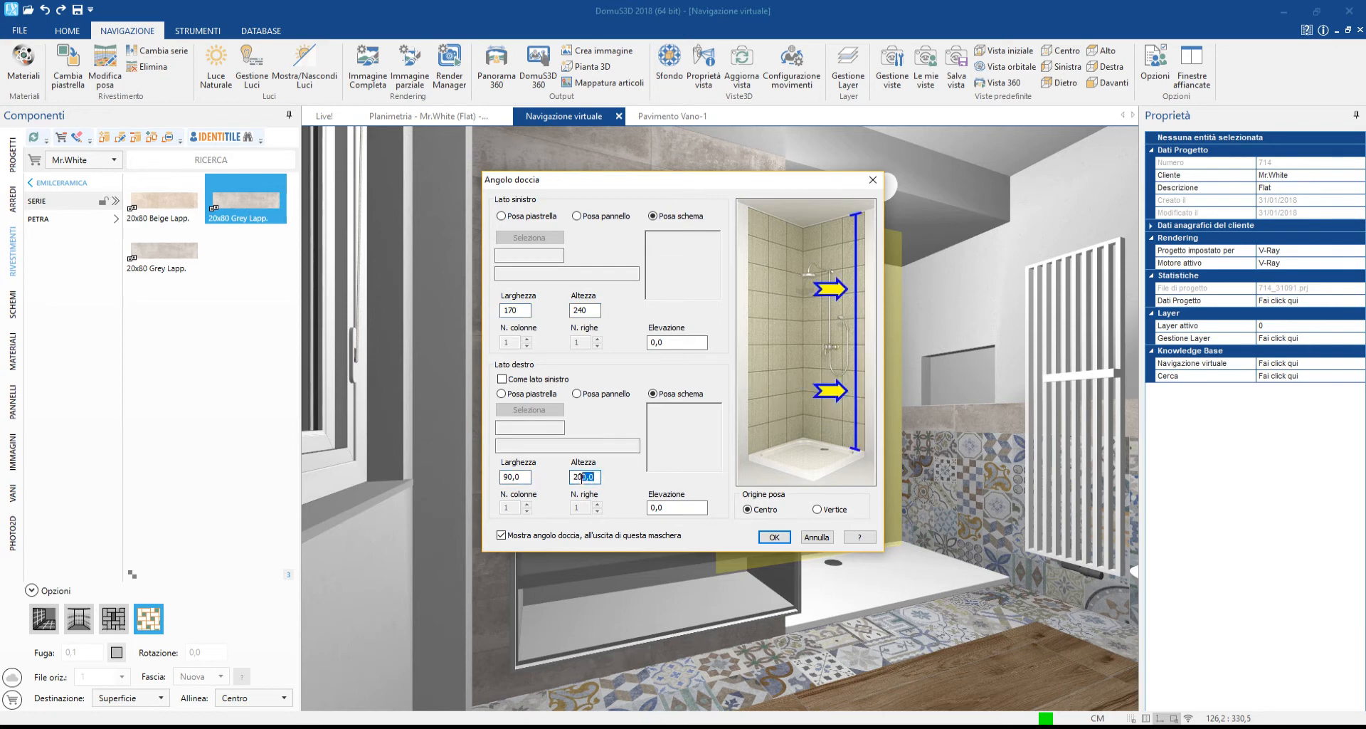
text(240)
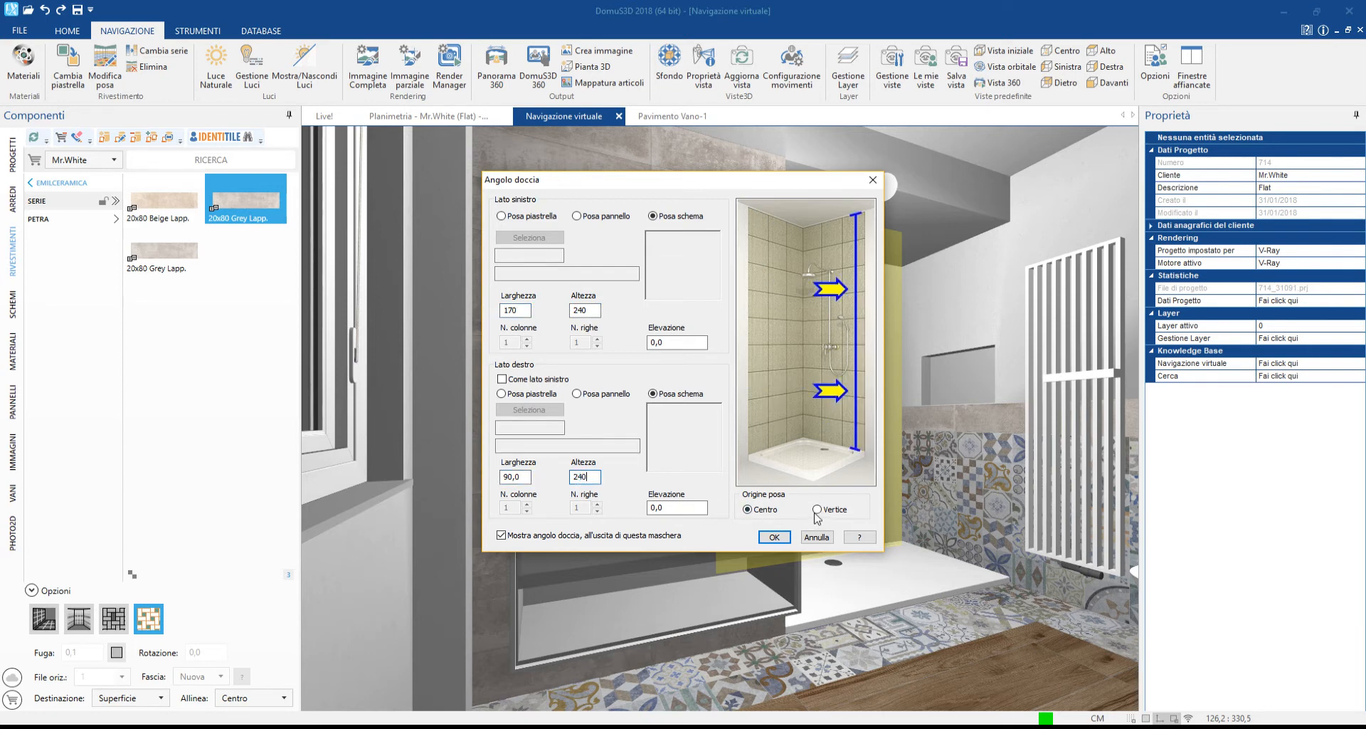
click(774, 537)
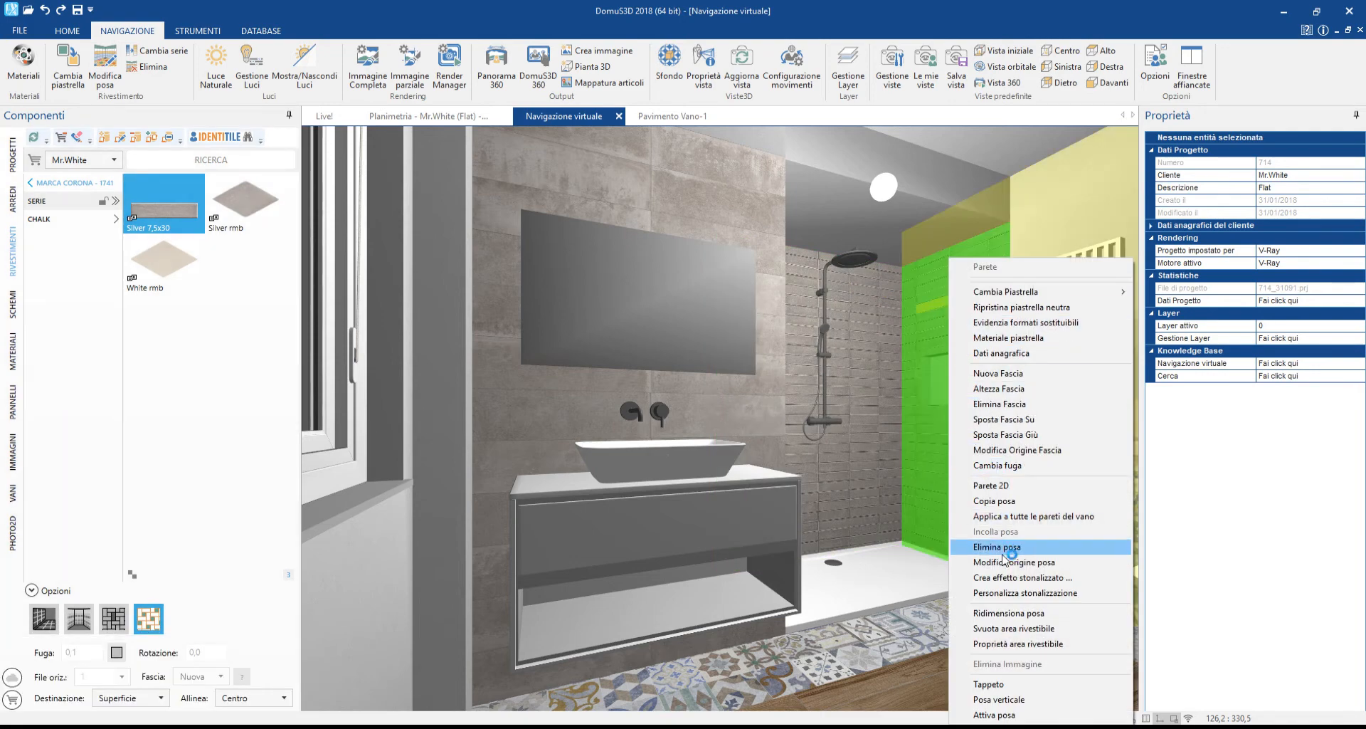
Delete the shower wall's tile layout (Elimina posa) and return to the 3D walkthrough.
click(1017, 562)
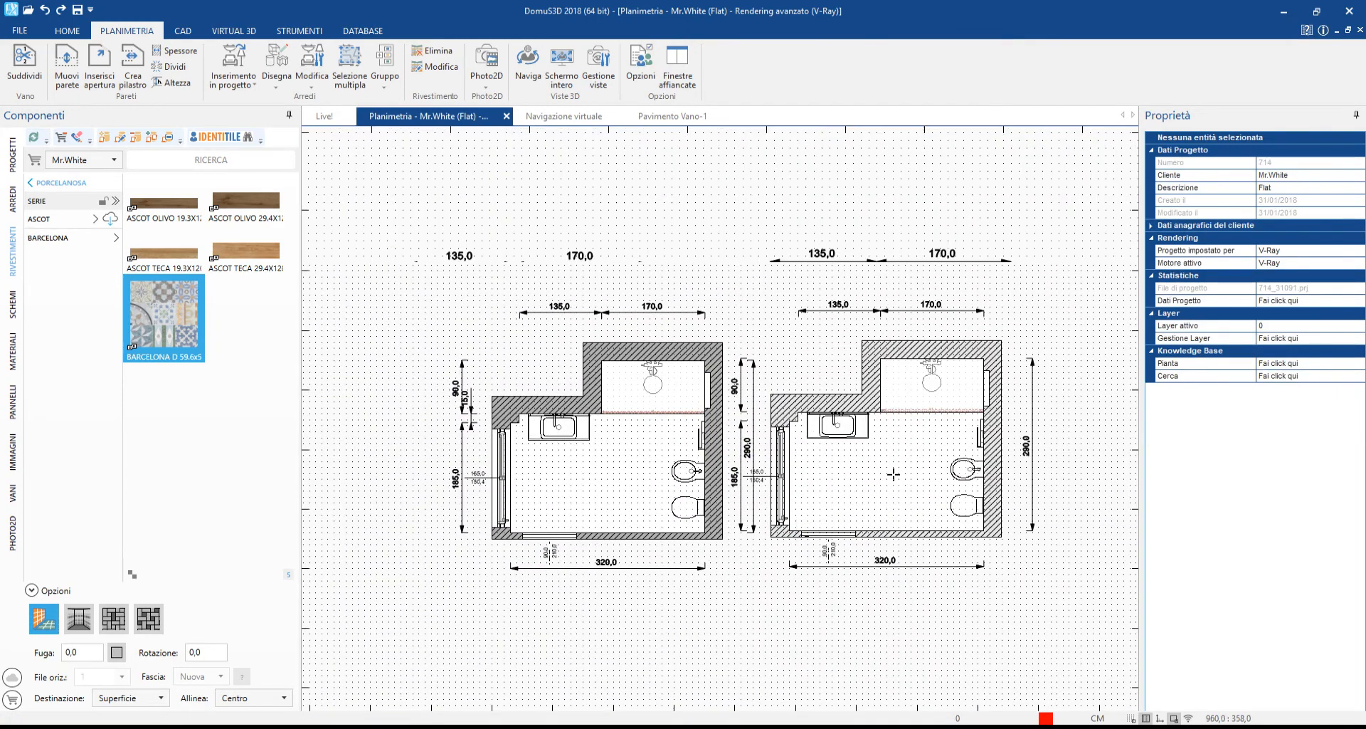
click(562, 115)
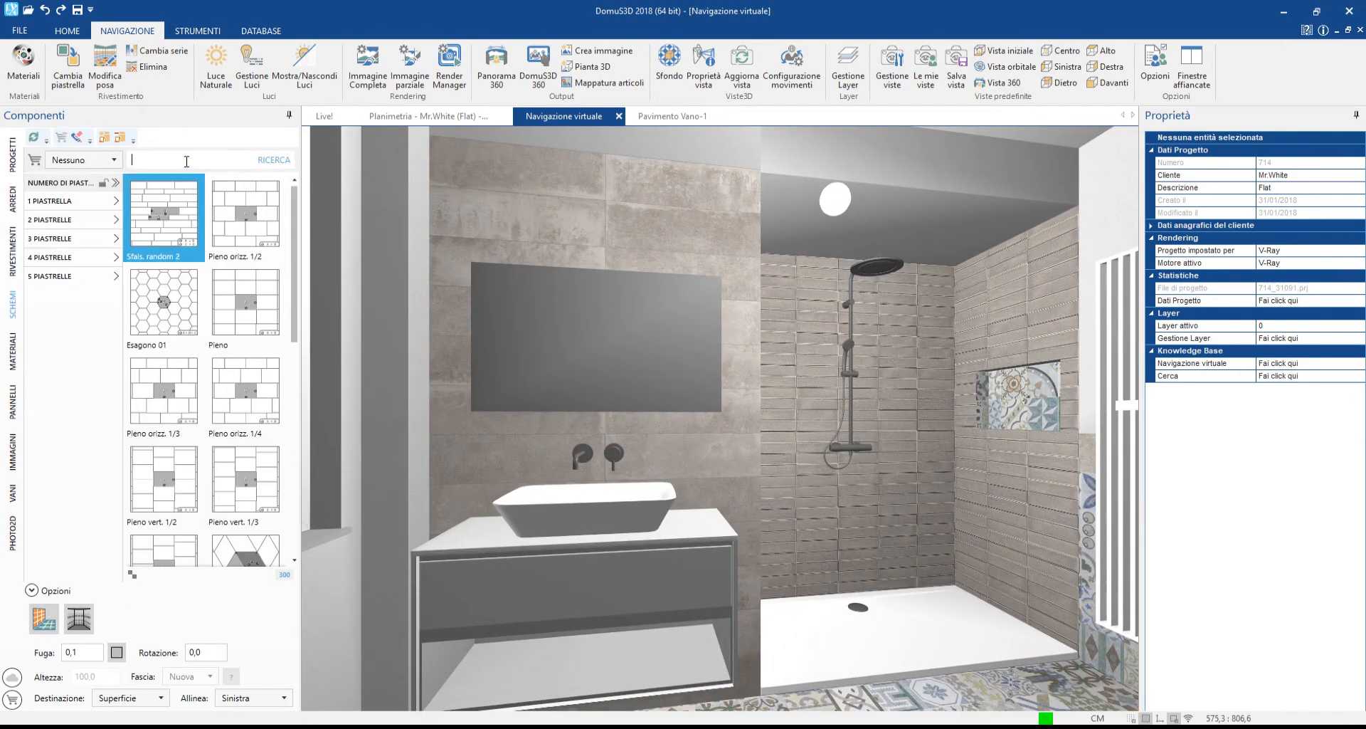
Lay a Rombo scheme on the shower walls using Marca Corona Chalk rmb tiles.
text(rombo)
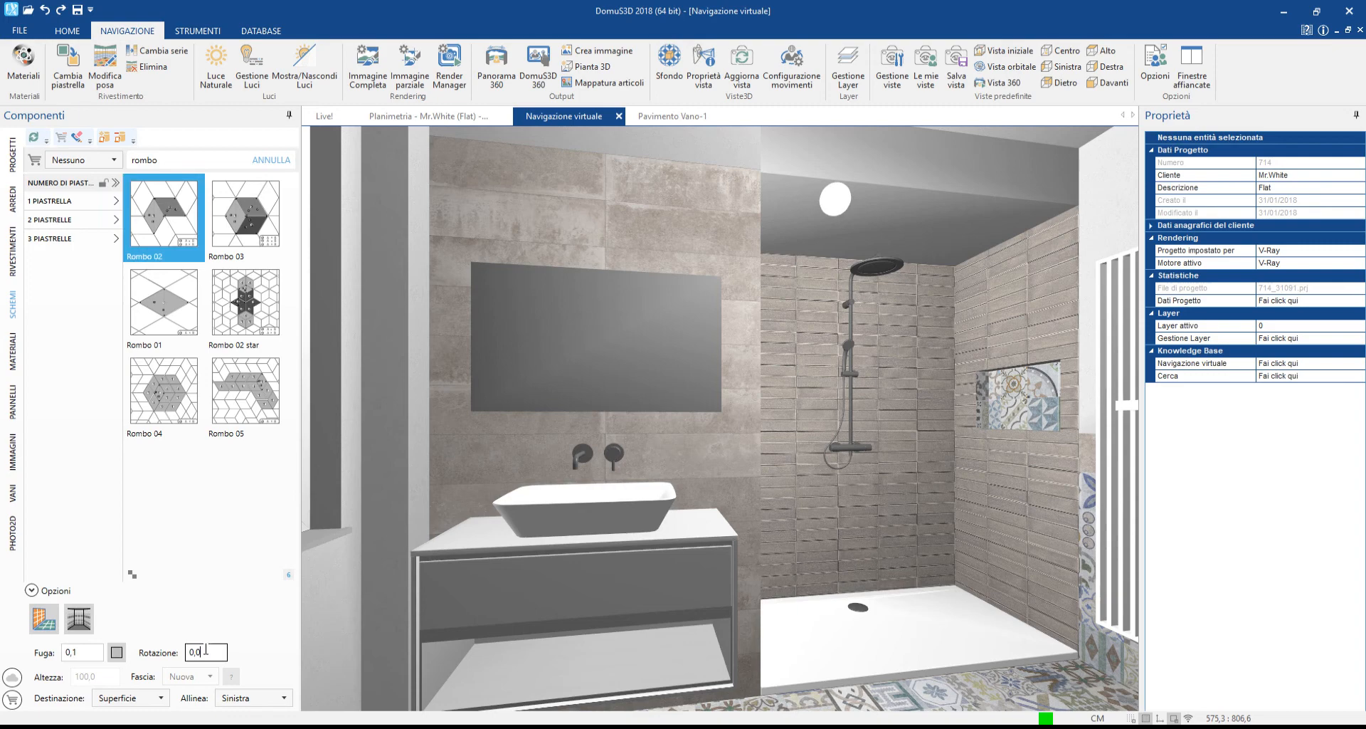
click(245, 303)
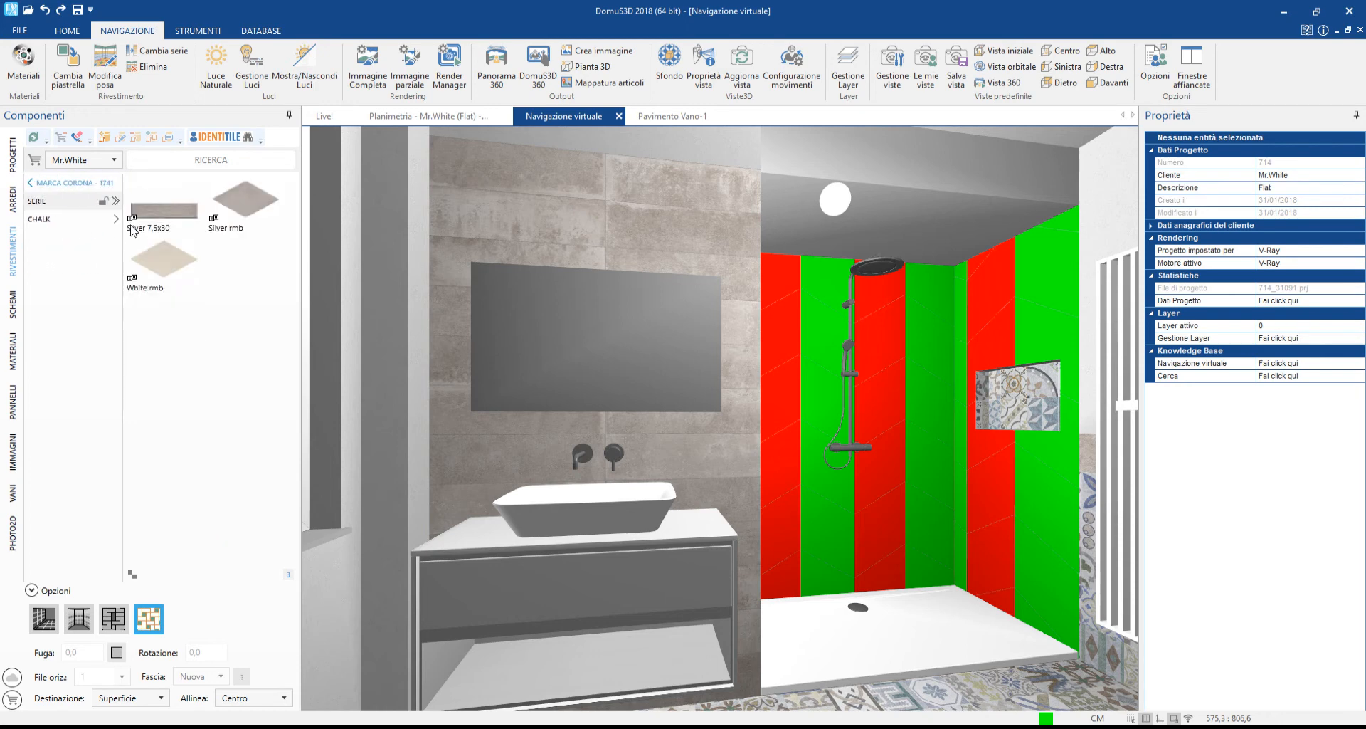
click(244, 200)
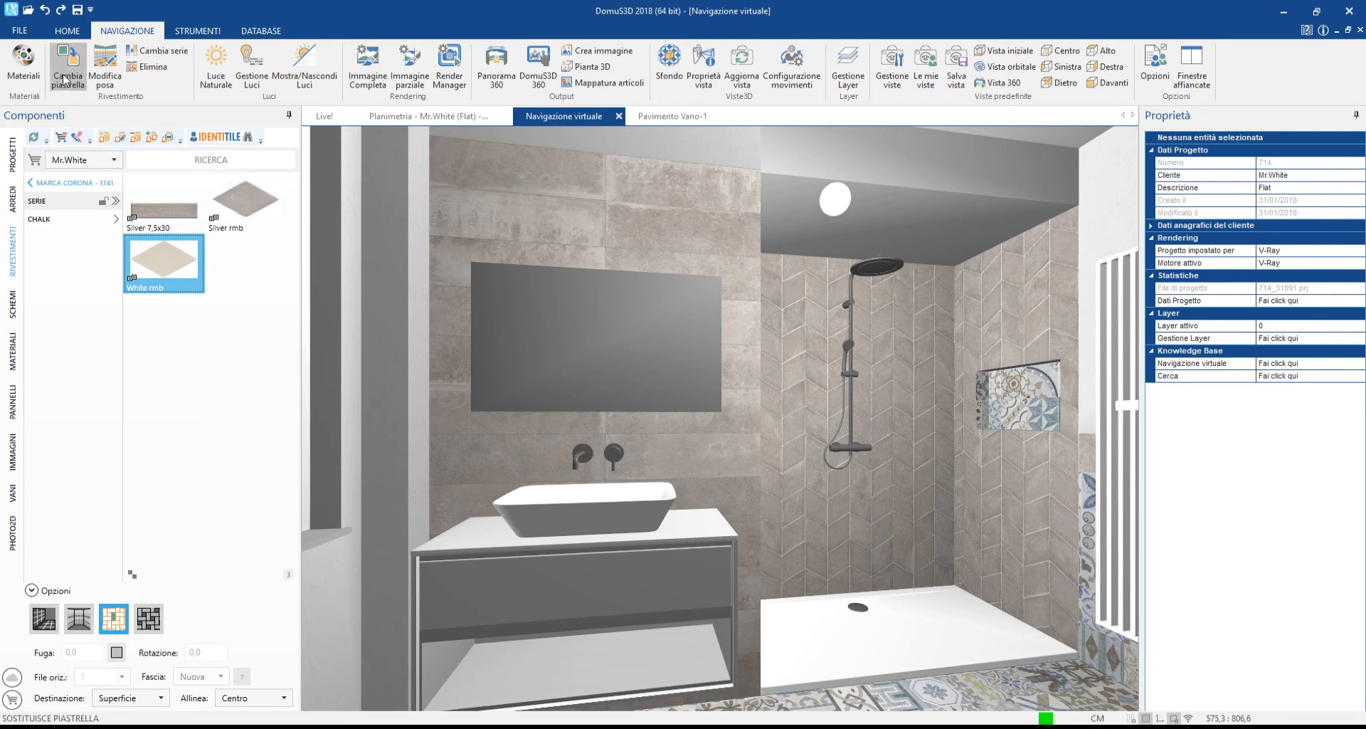
Replace a tile in the shower's rhombus pattern with White rmb (E754) via Cambia piastrella.
click(66, 60)
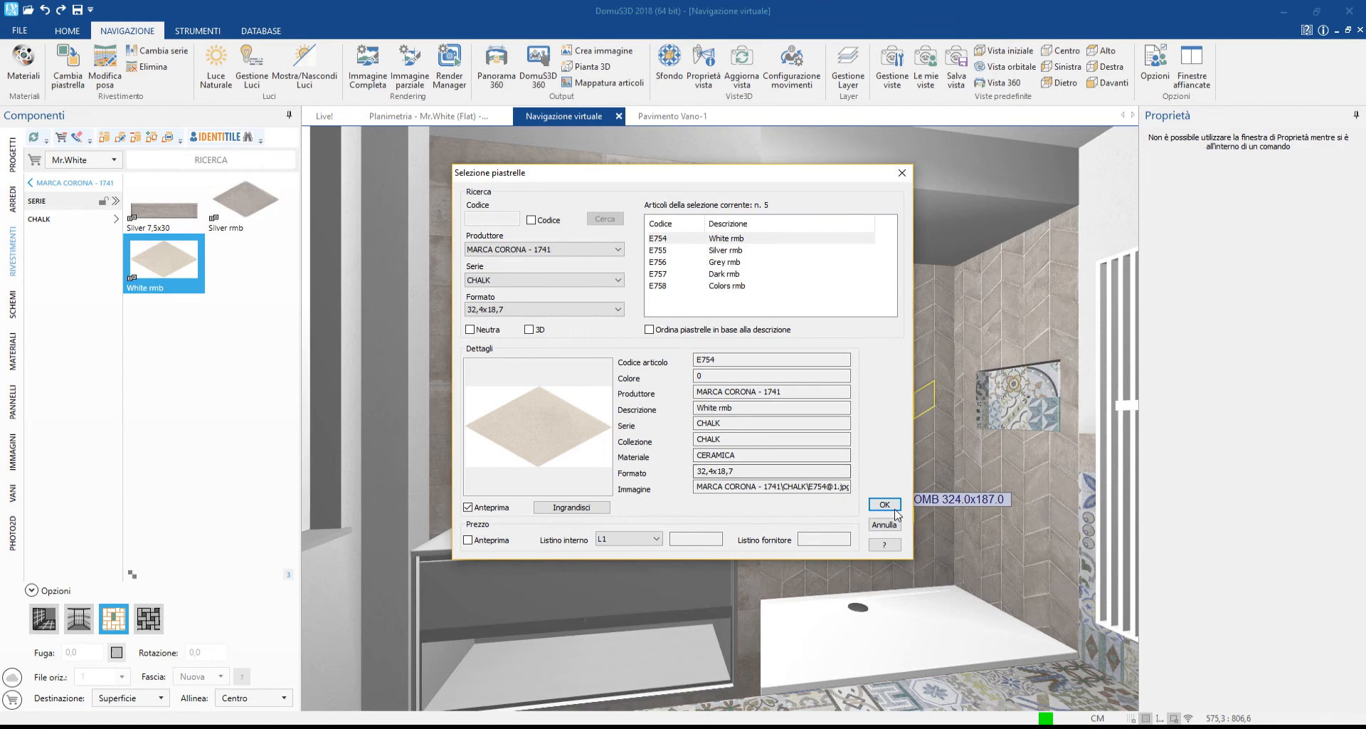
click(884, 504)
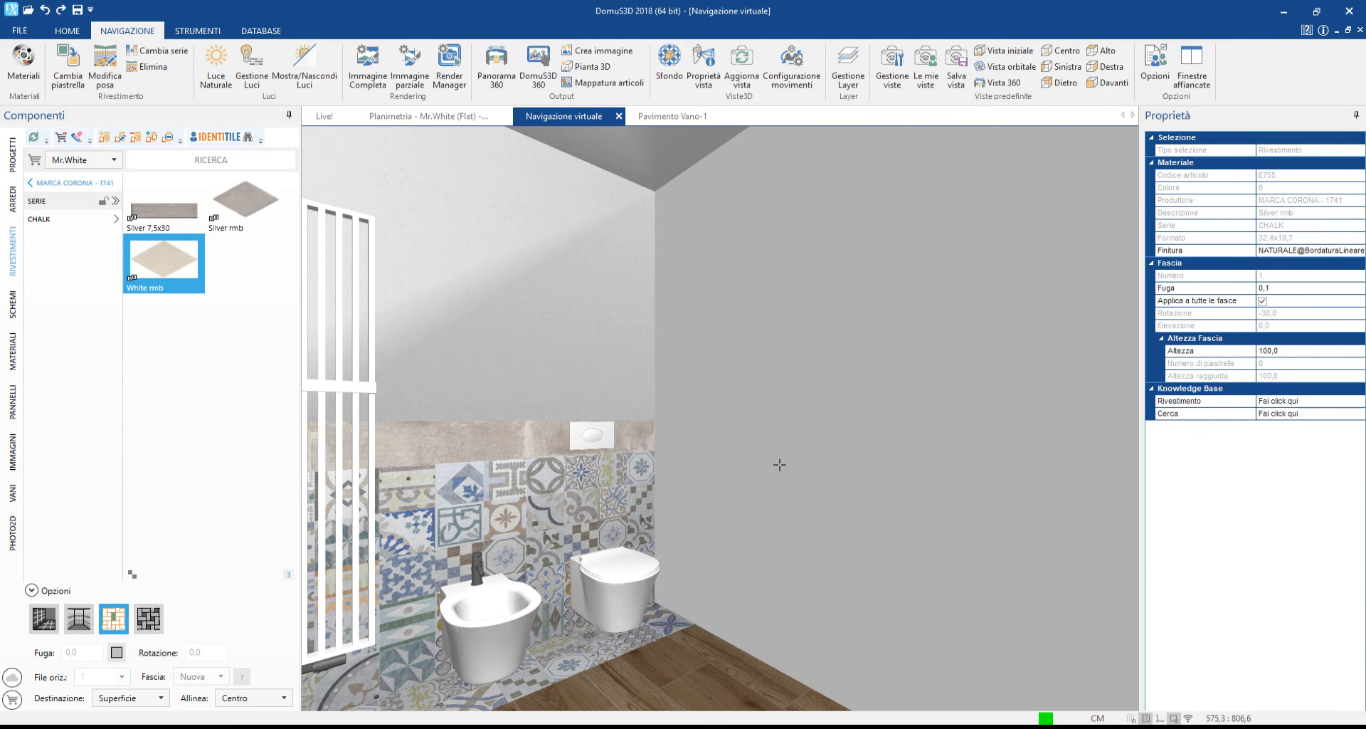
Bring up Glamora's Visions series with the FLUTTERBY wallpaper designs for the toilet back wall.
right_click(779, 464)
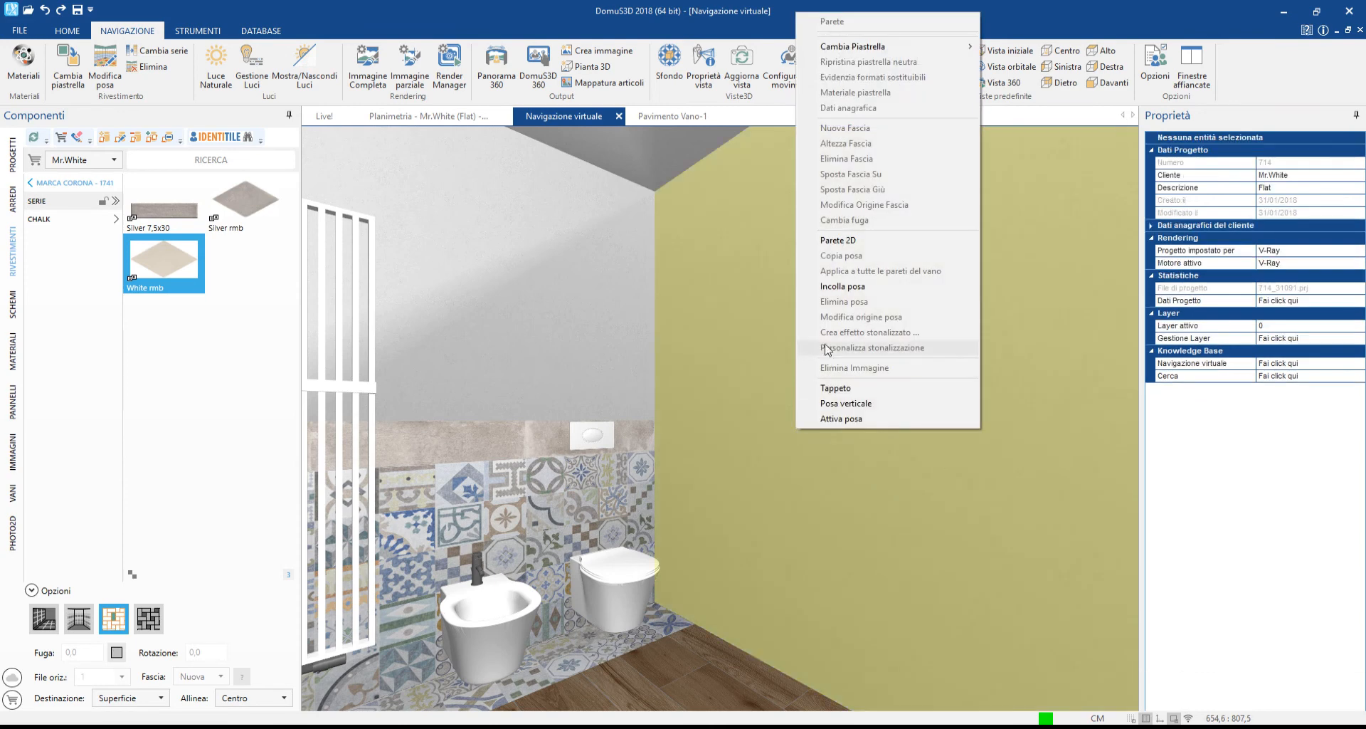
click(873, 347)
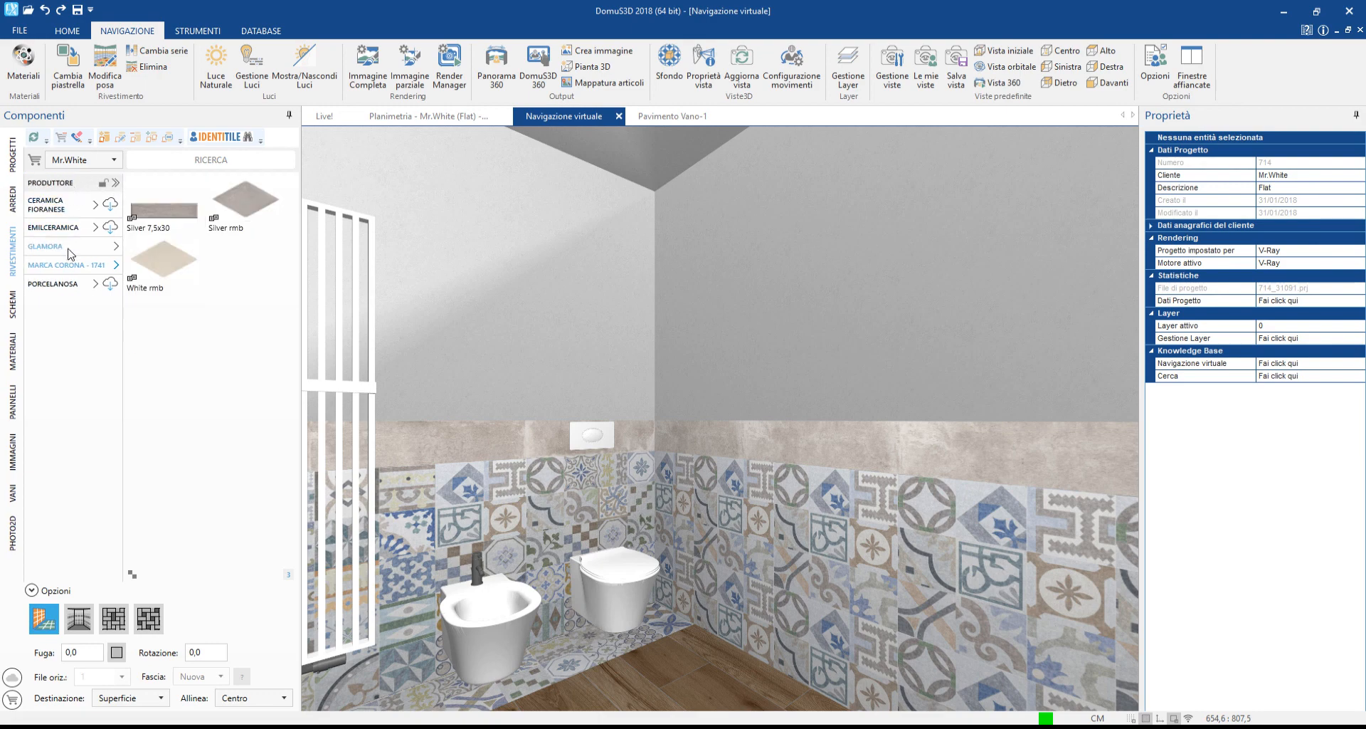
click(45, 246)
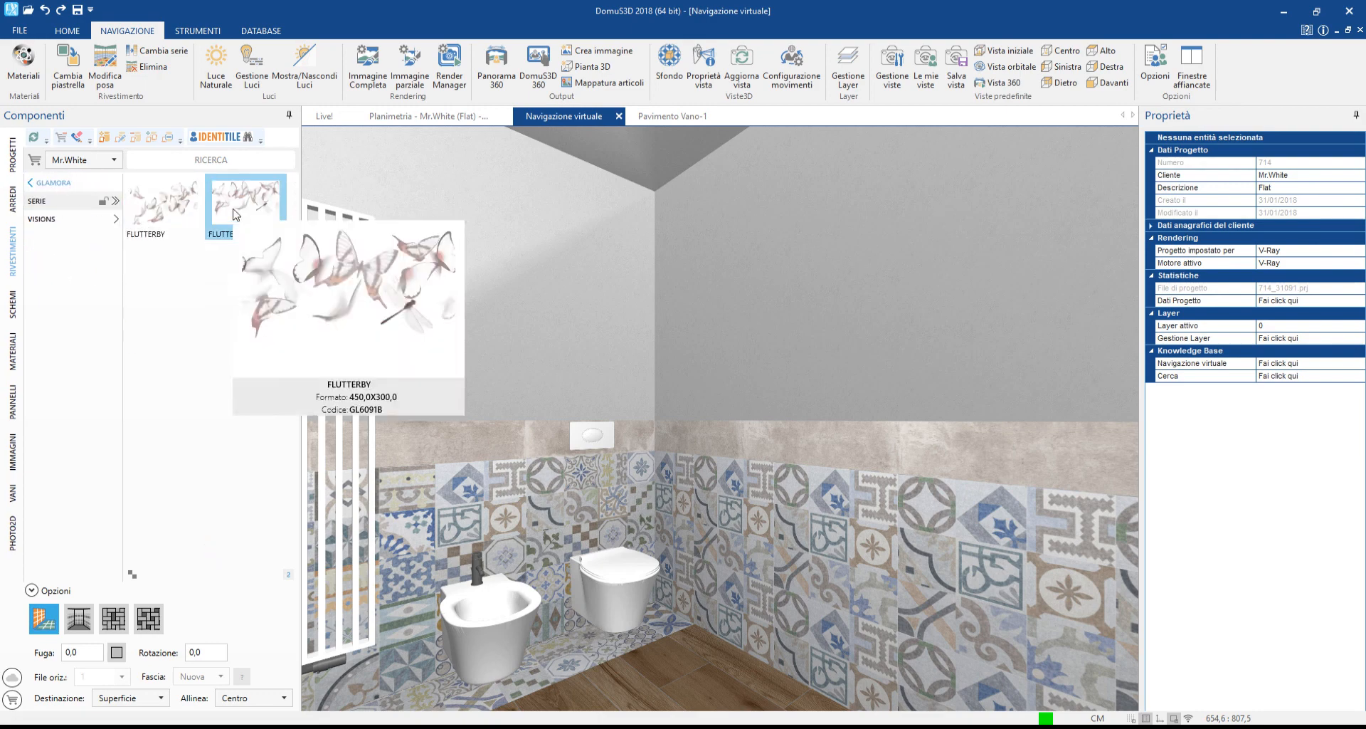